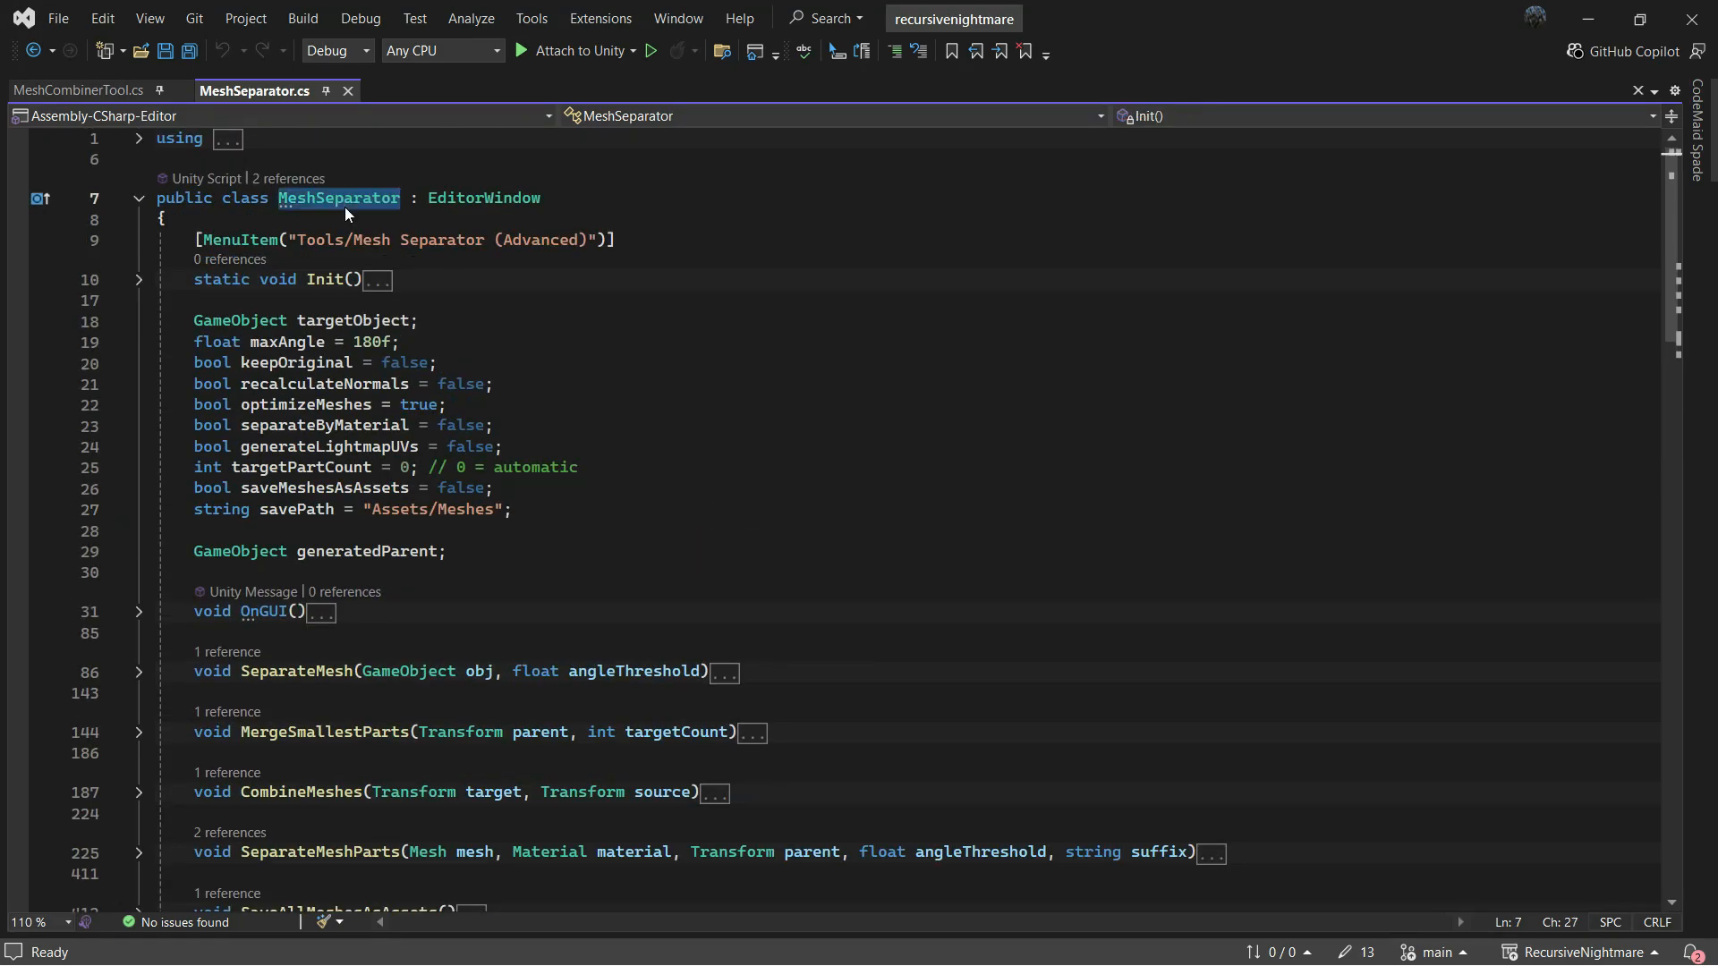
Show the Tools menu listing the custom mesh separator and combiner tools
click(78, 89)
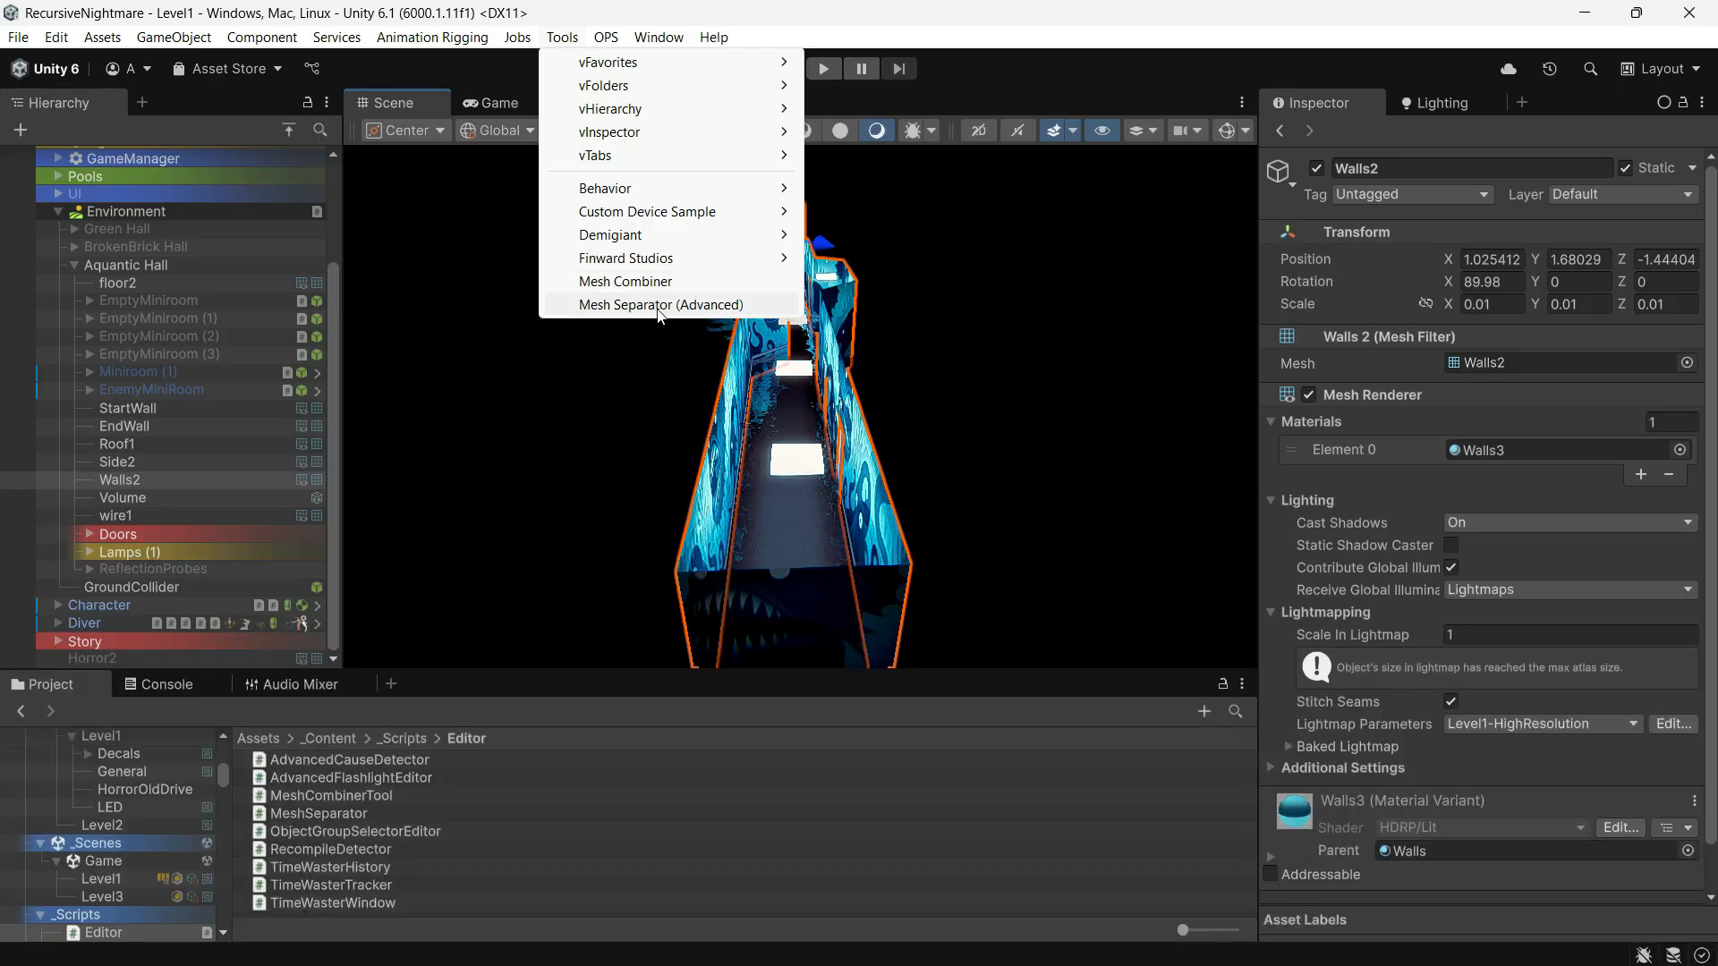
mouse_move(667, 281)
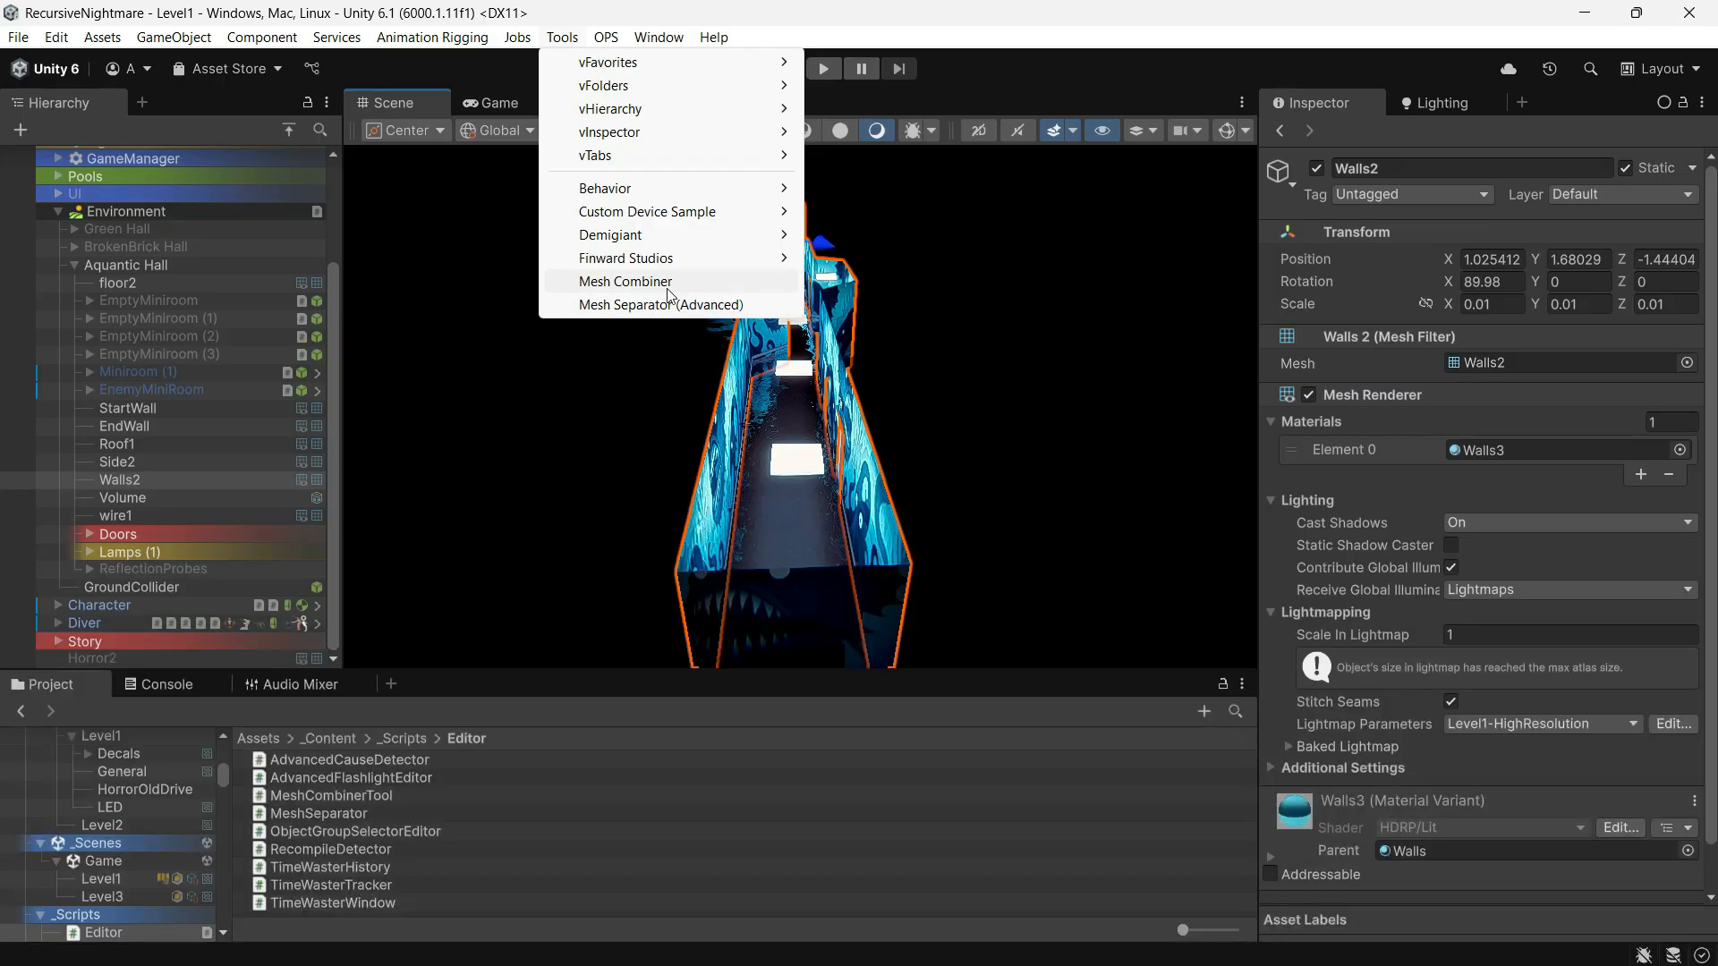
mouse_move(662, 304)
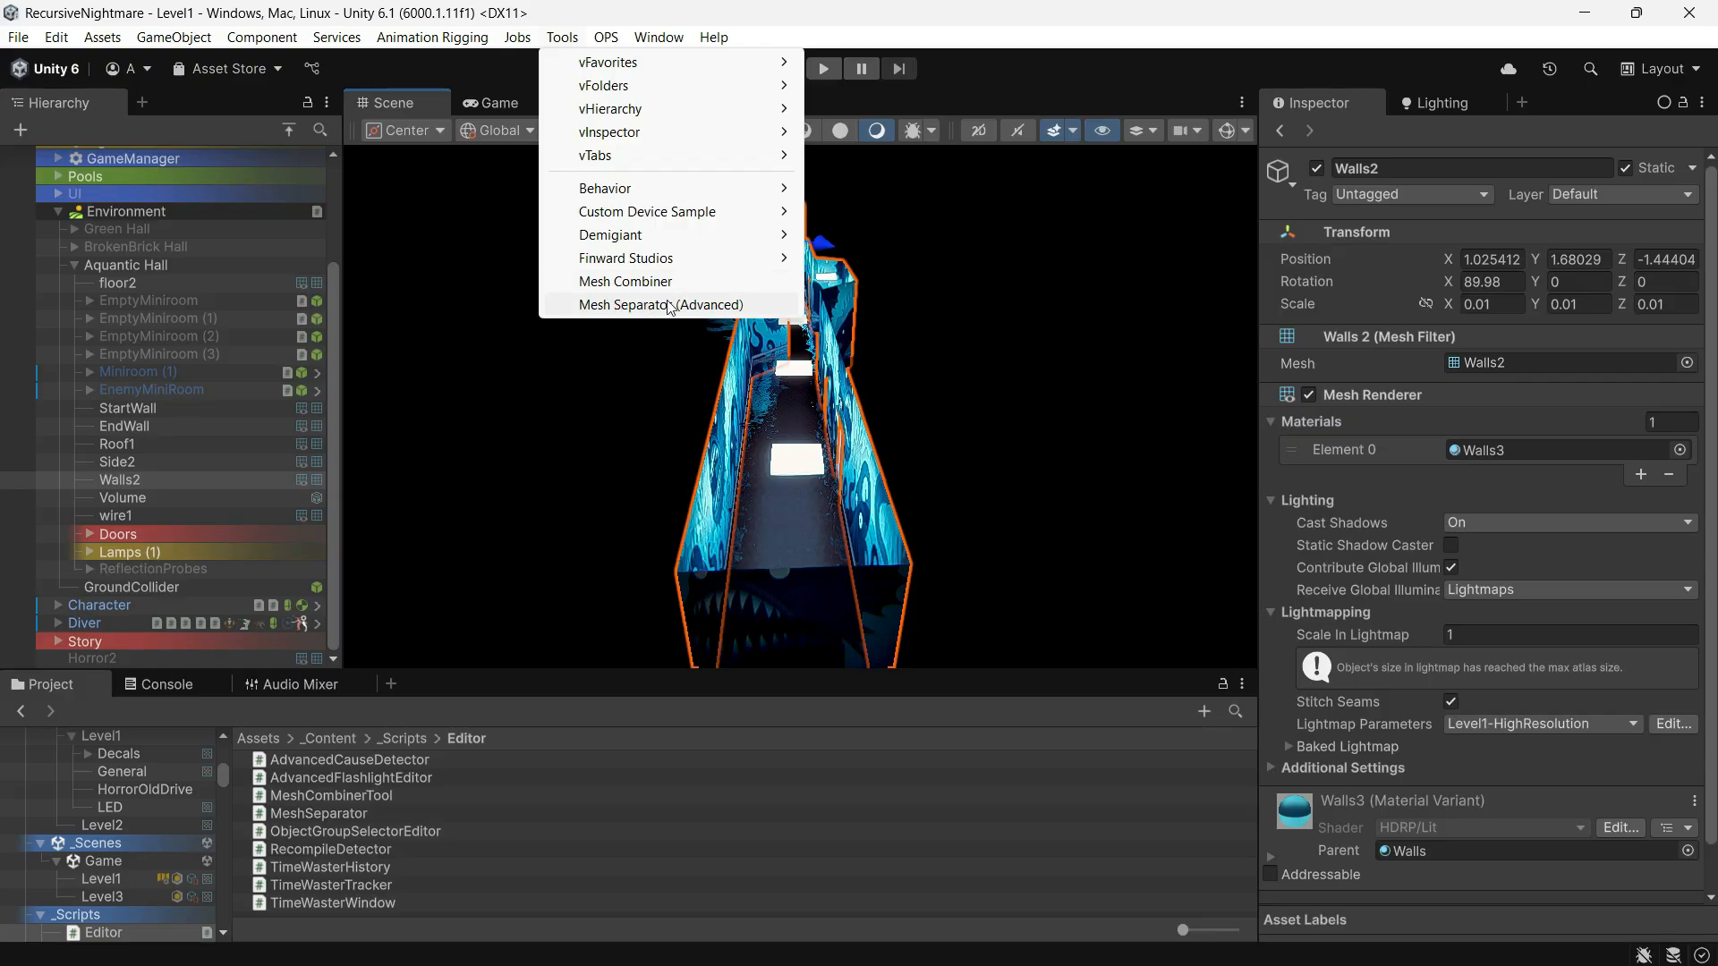
click(660, 305)
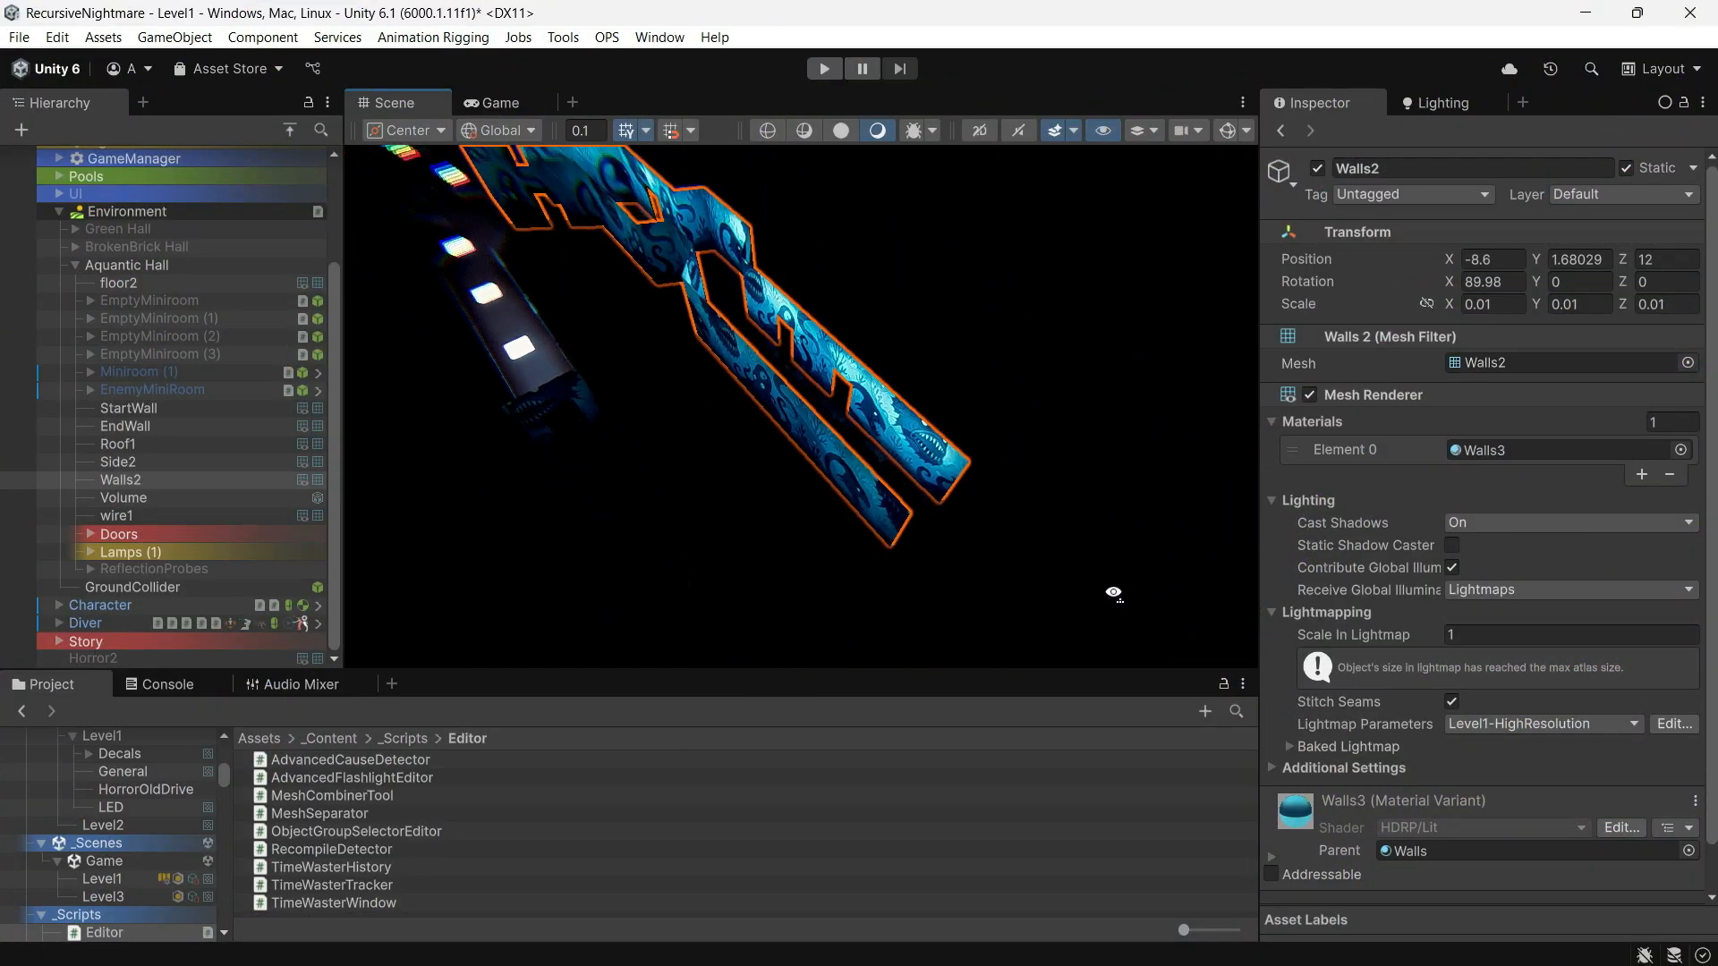
click(561, 35)
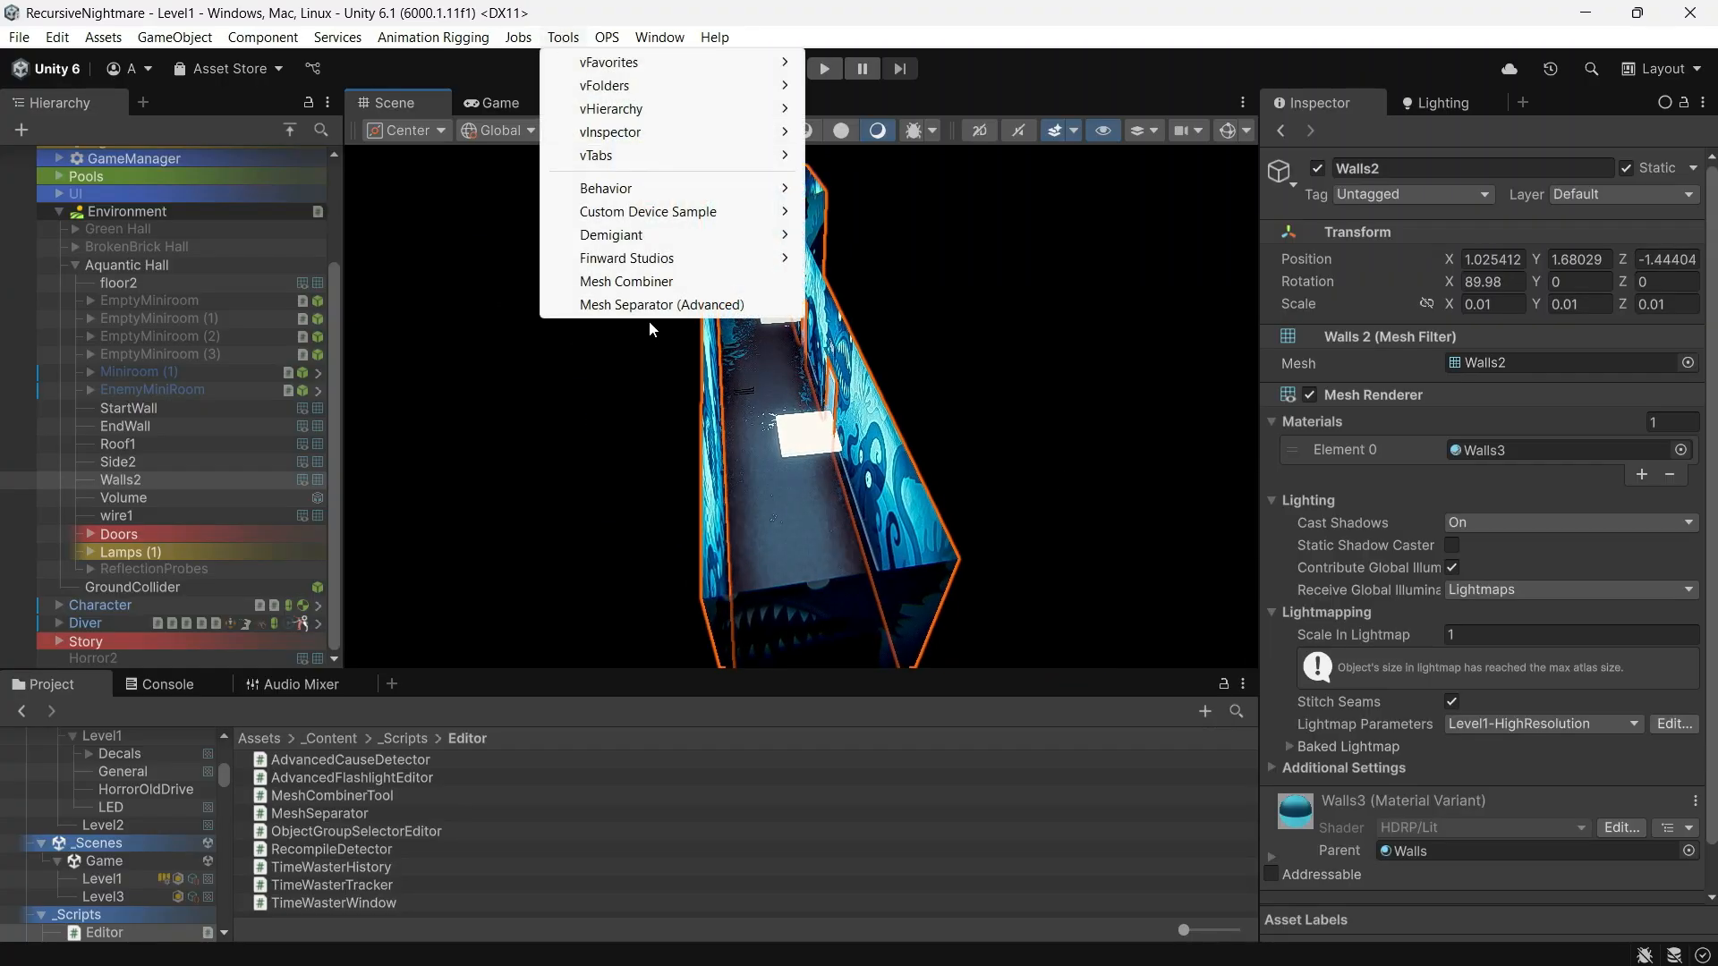
Target Walls2 in Mesh Separator with Keep Original, Generate Lightmap UVs and Save as Assets enabled
click(662, 304)
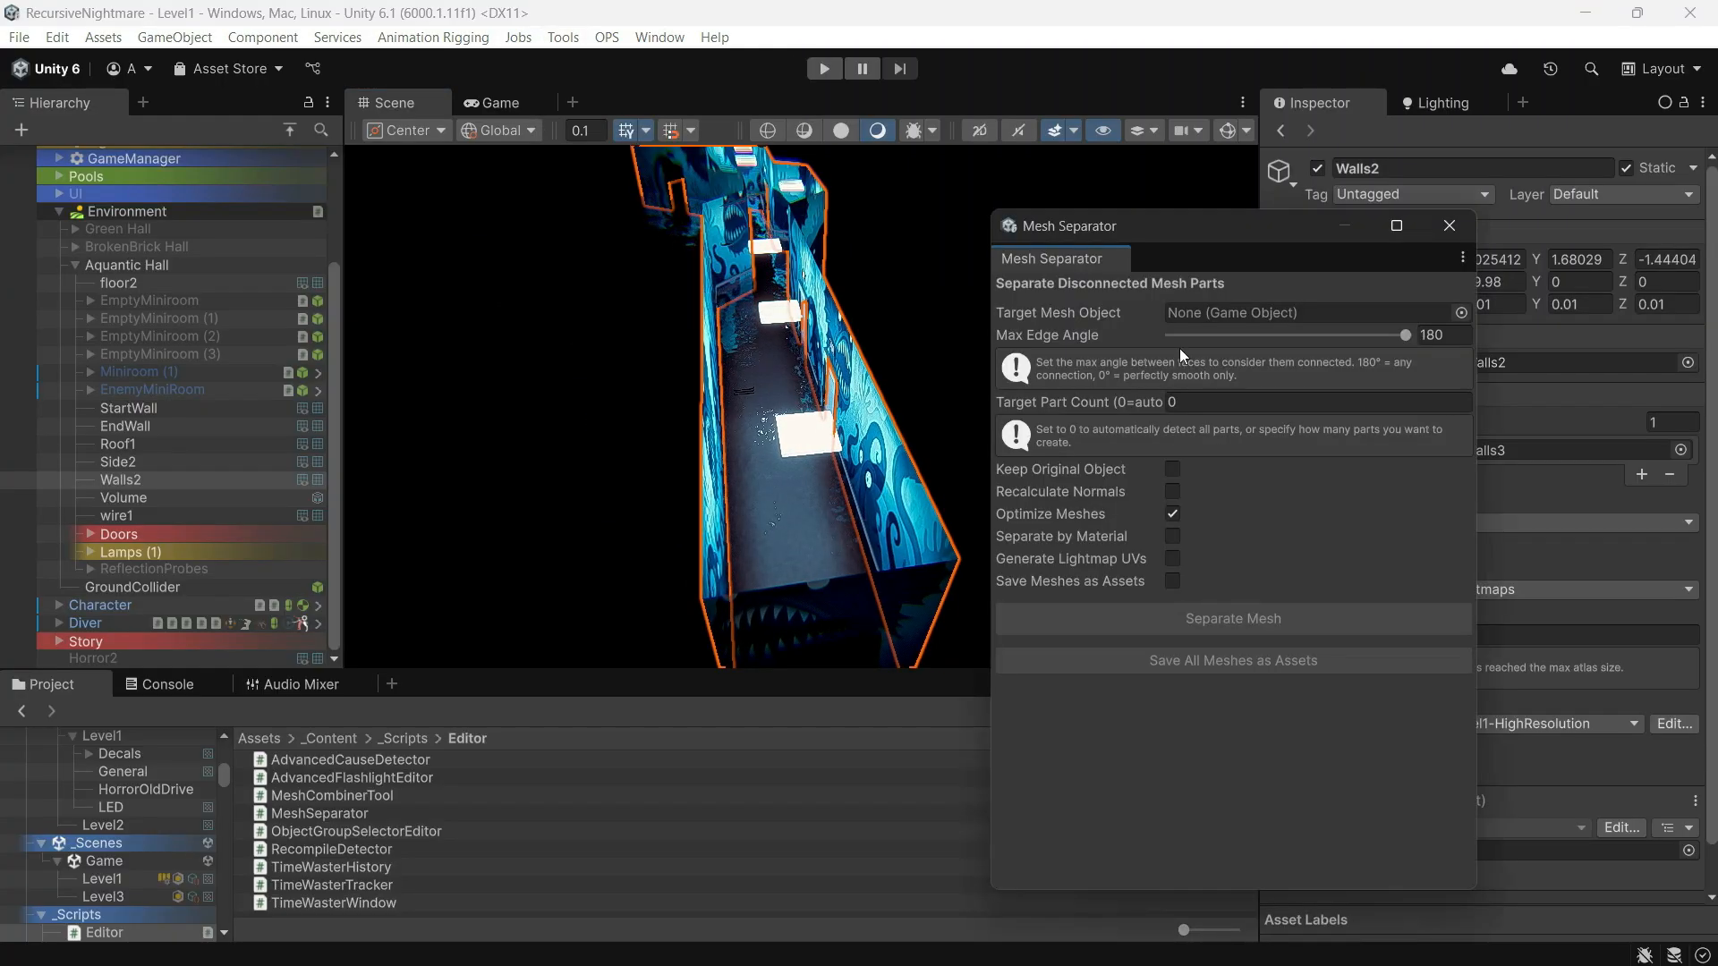
click(119, 479)
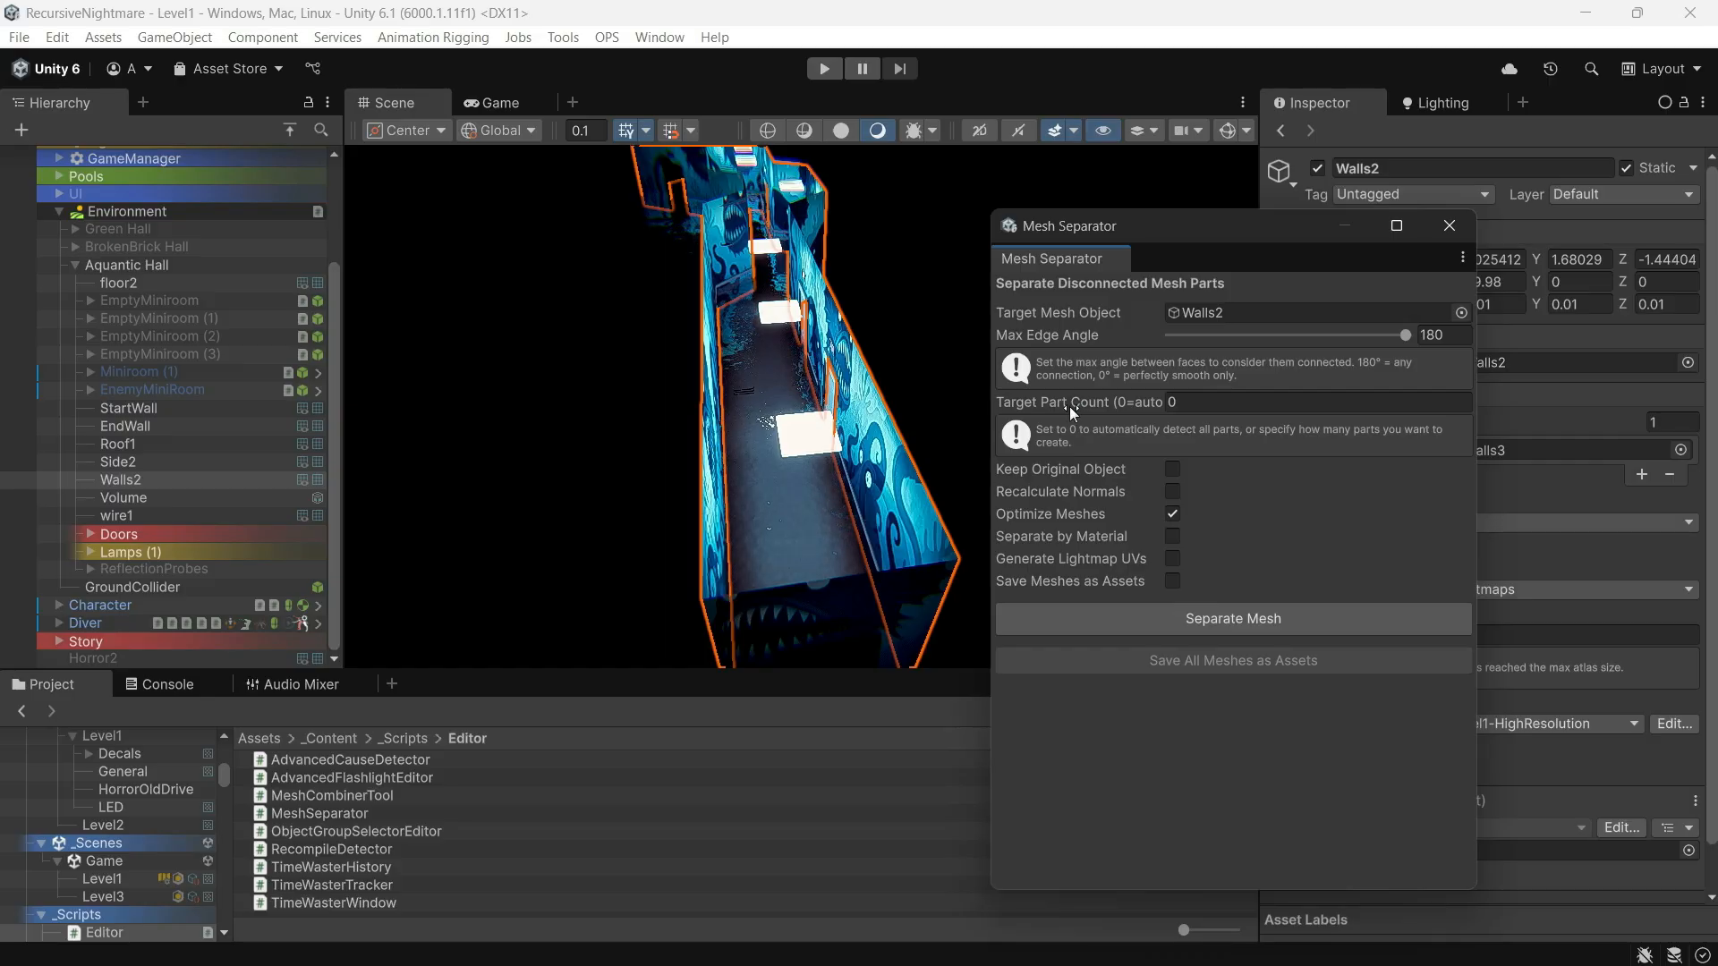
click(1172, 469)
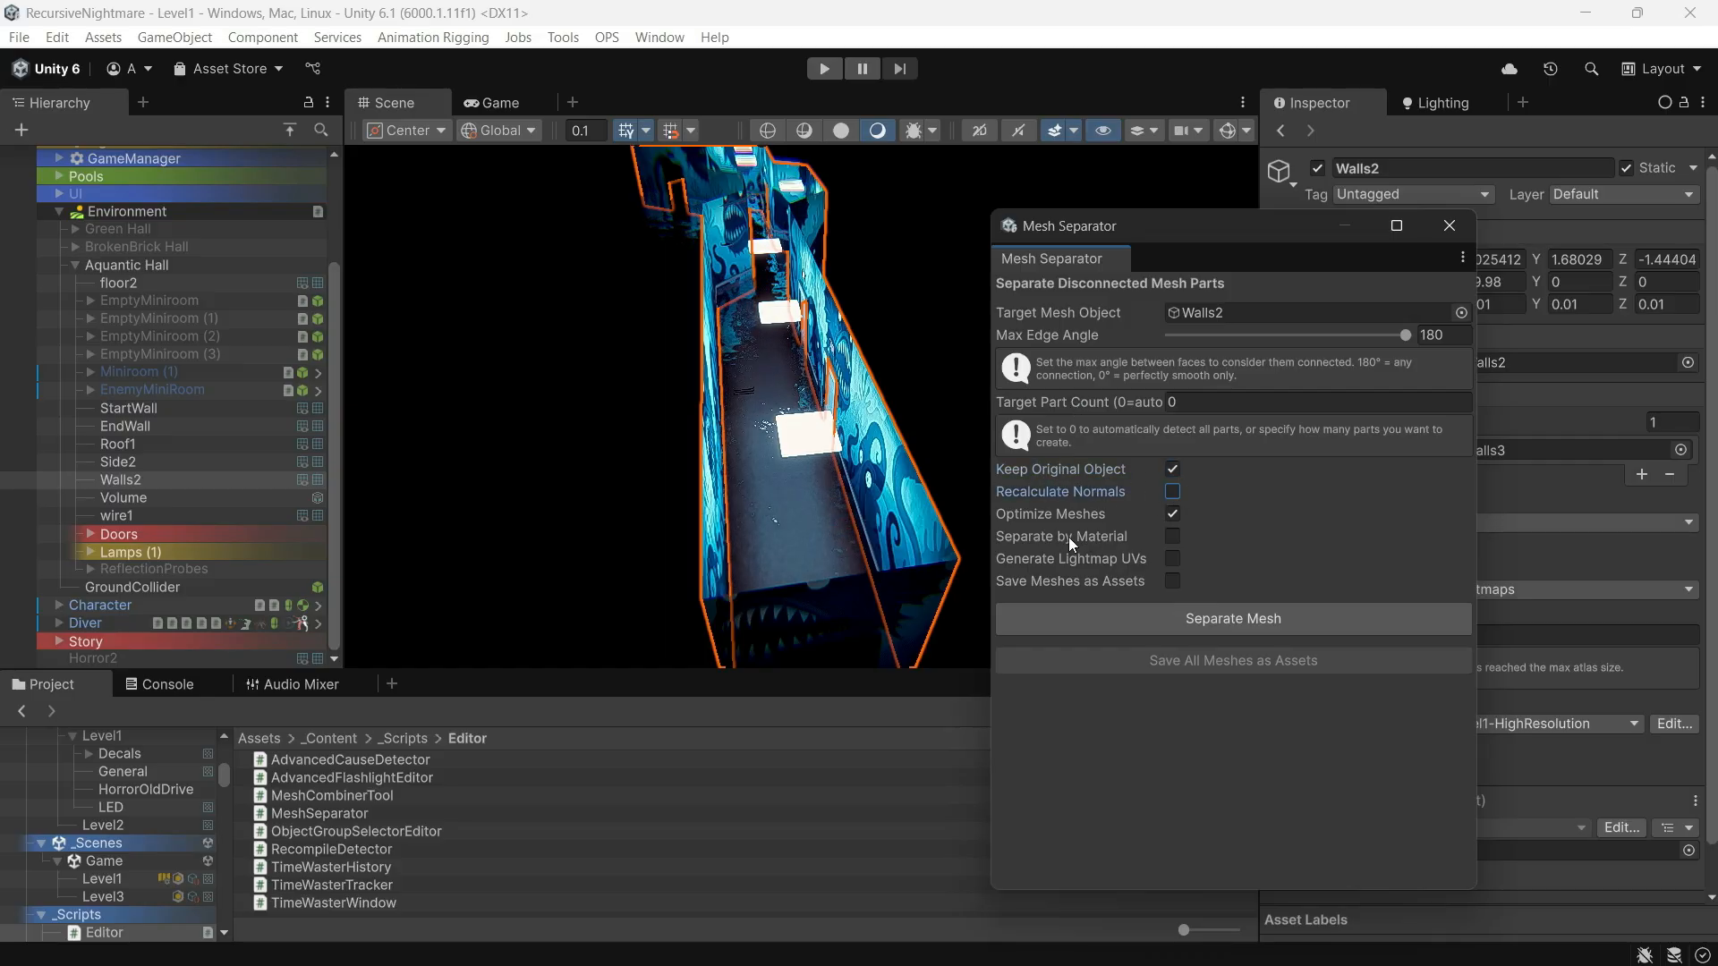
click(1170, 535)
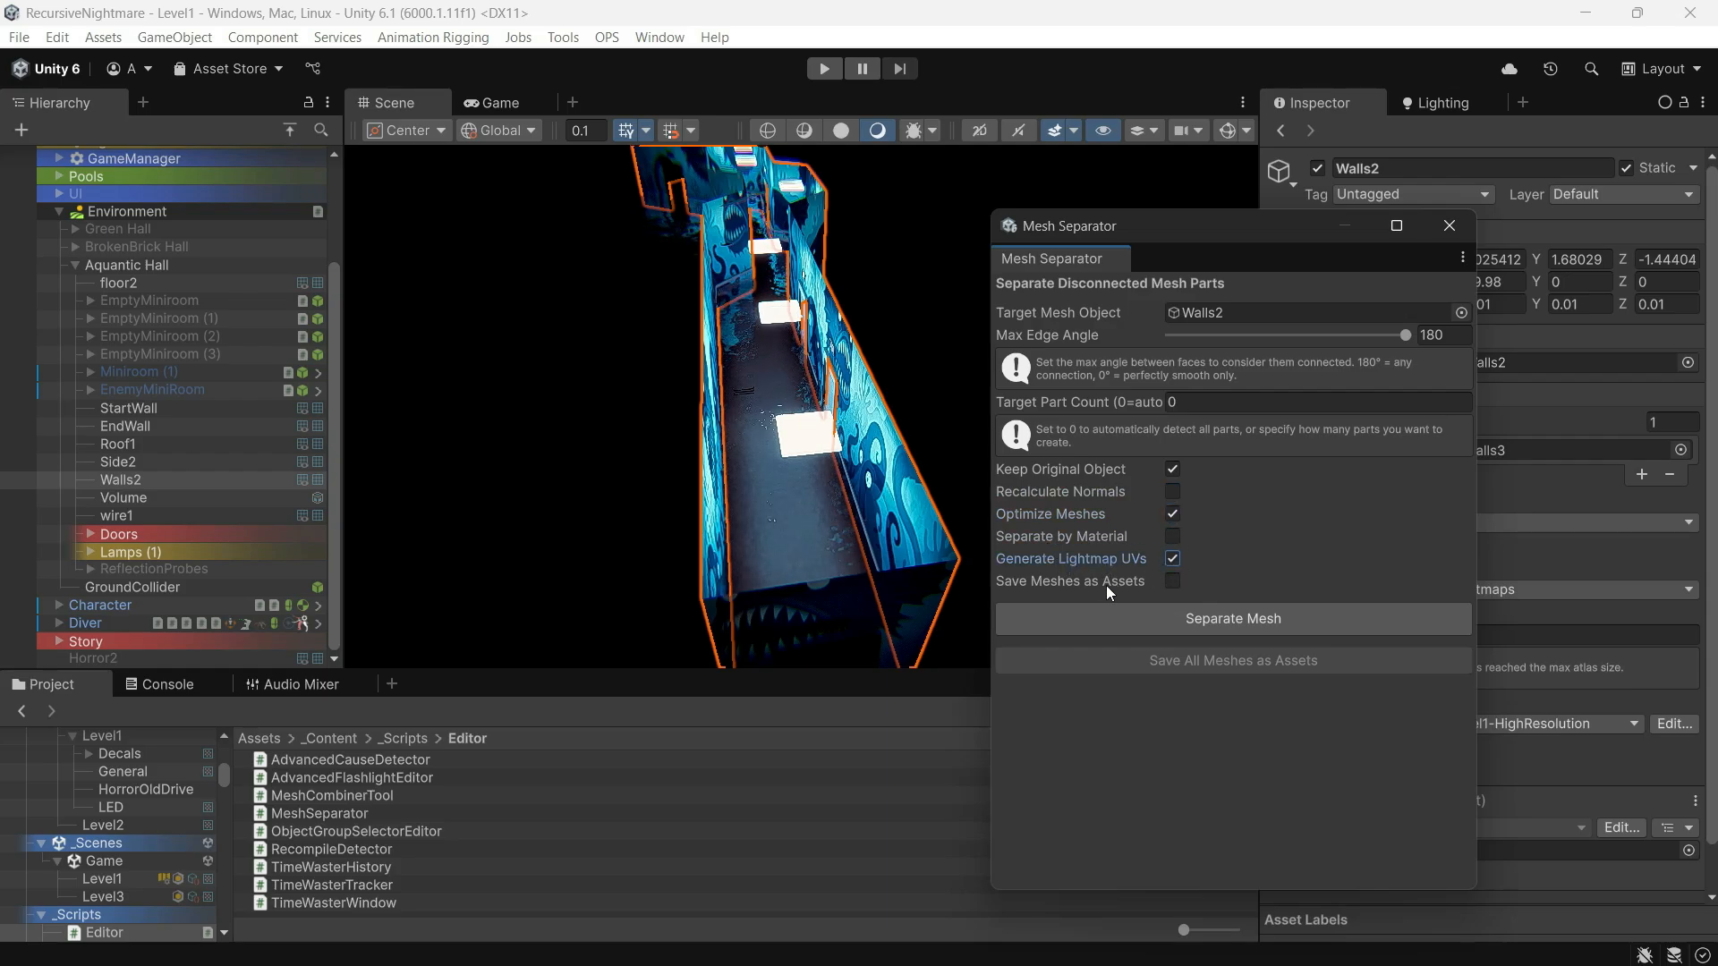
click(1170, 579)
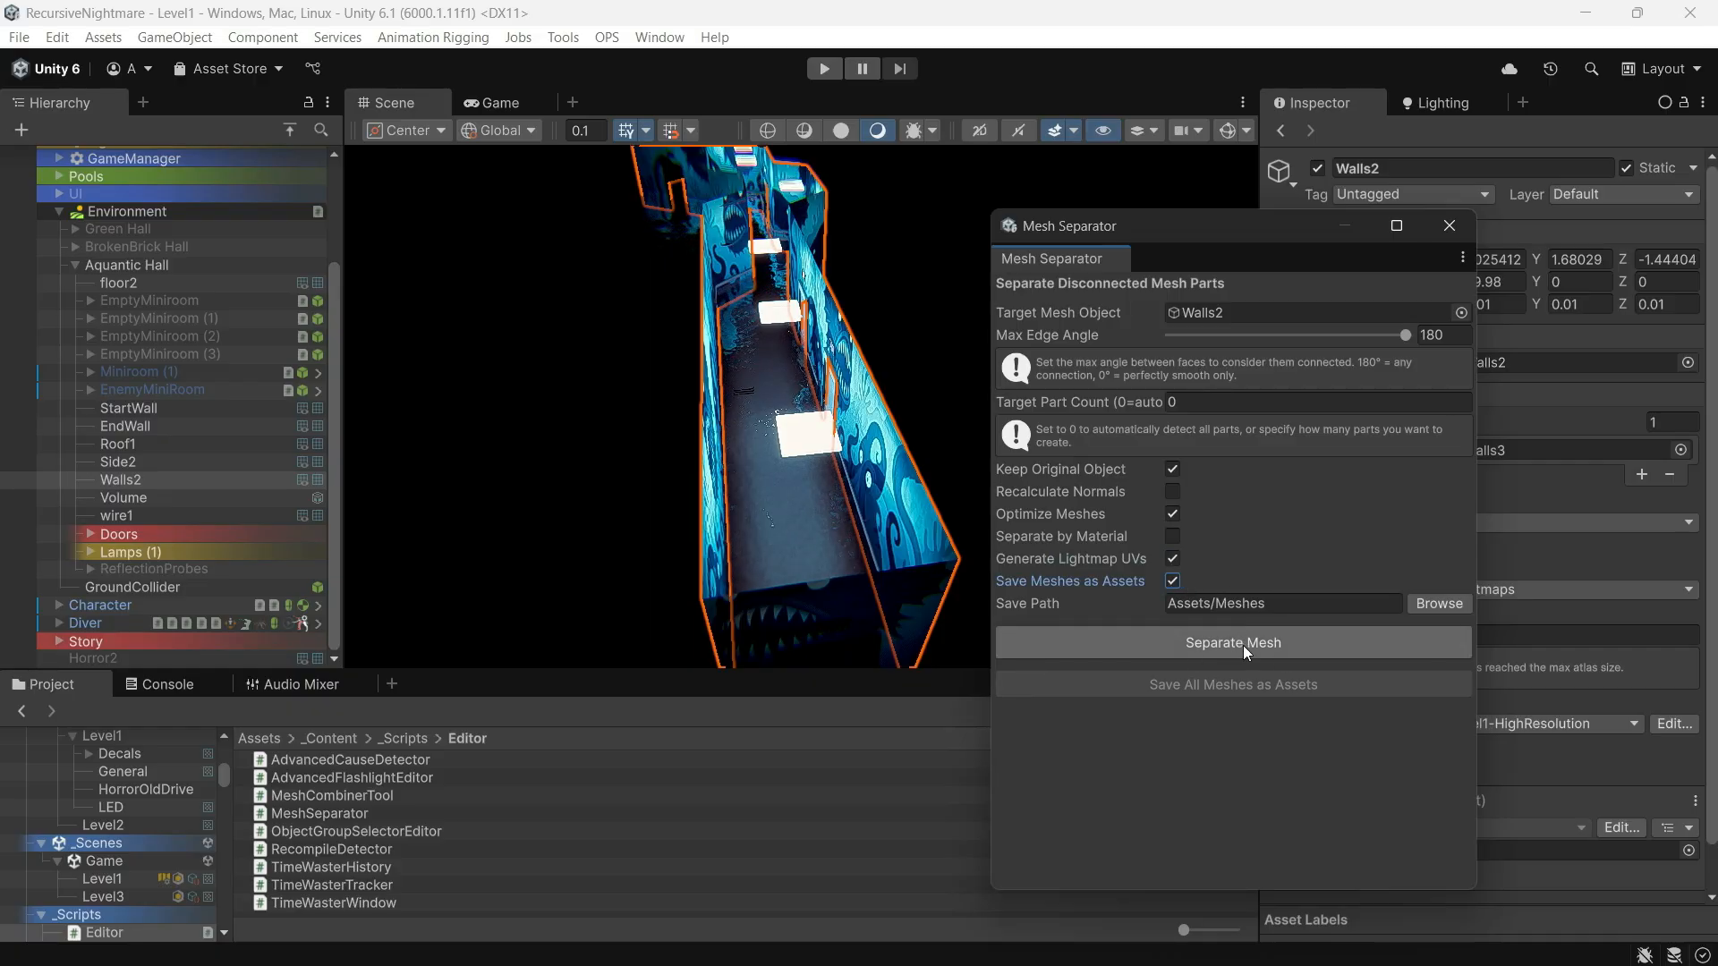
Separate Walls2 into 38 parts and review them under the new Walls2_Separated object
click(1231, 642)
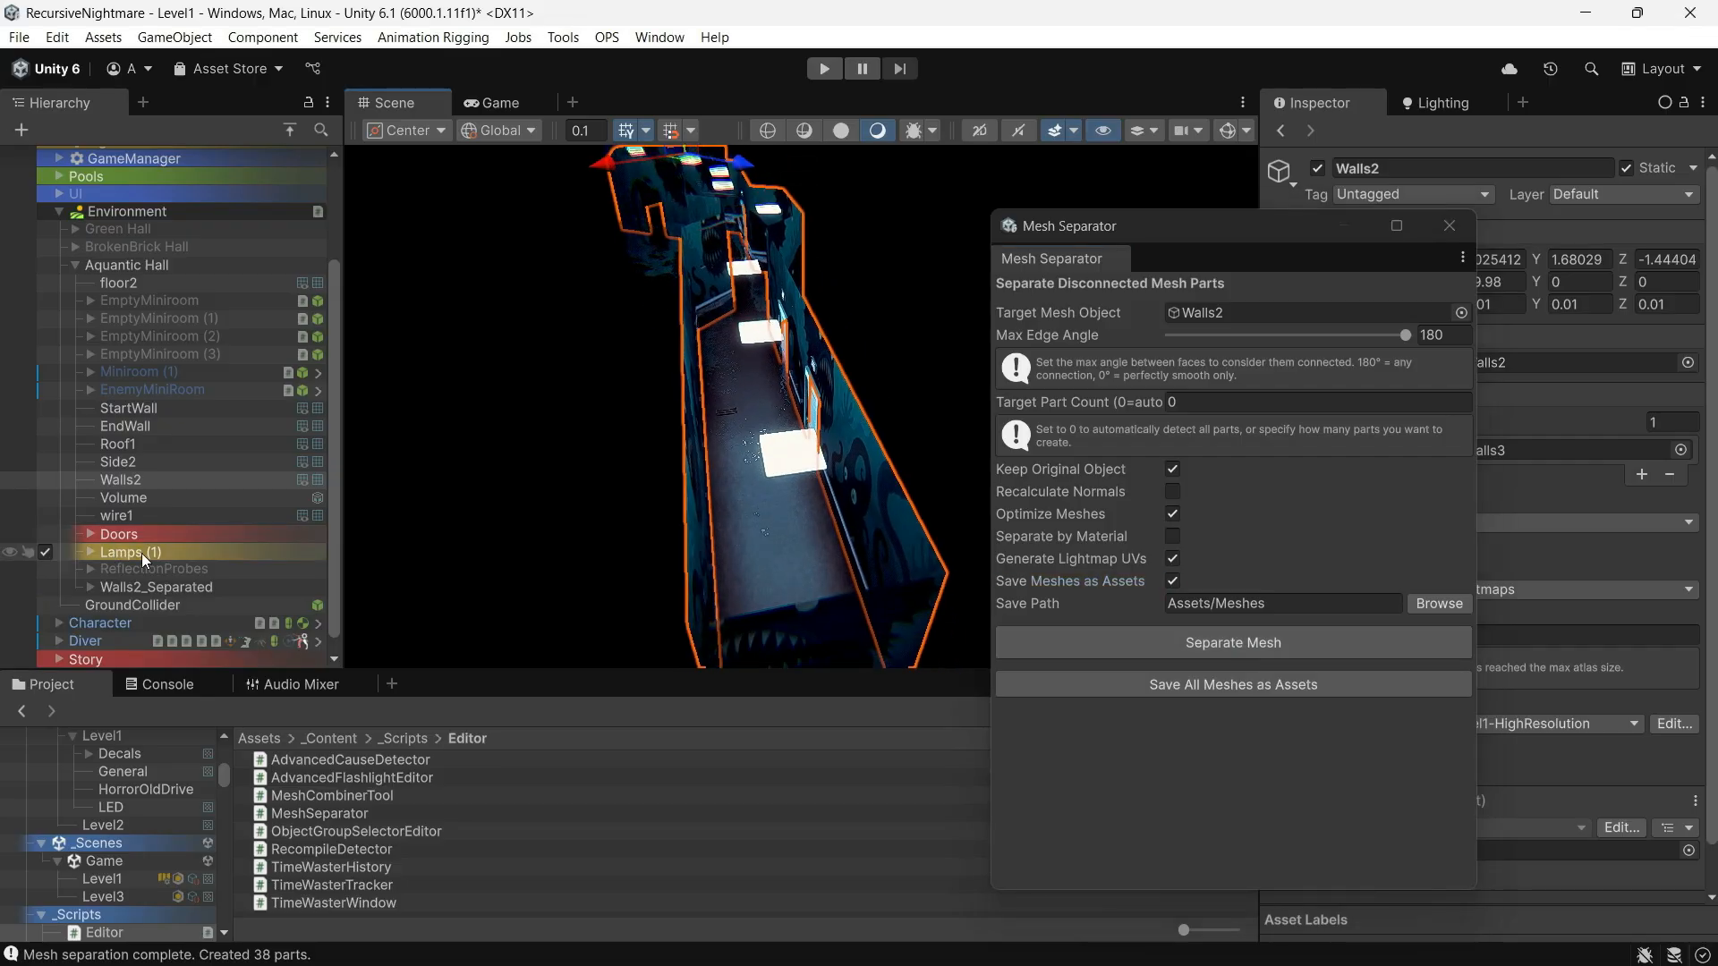
click(93, 587)
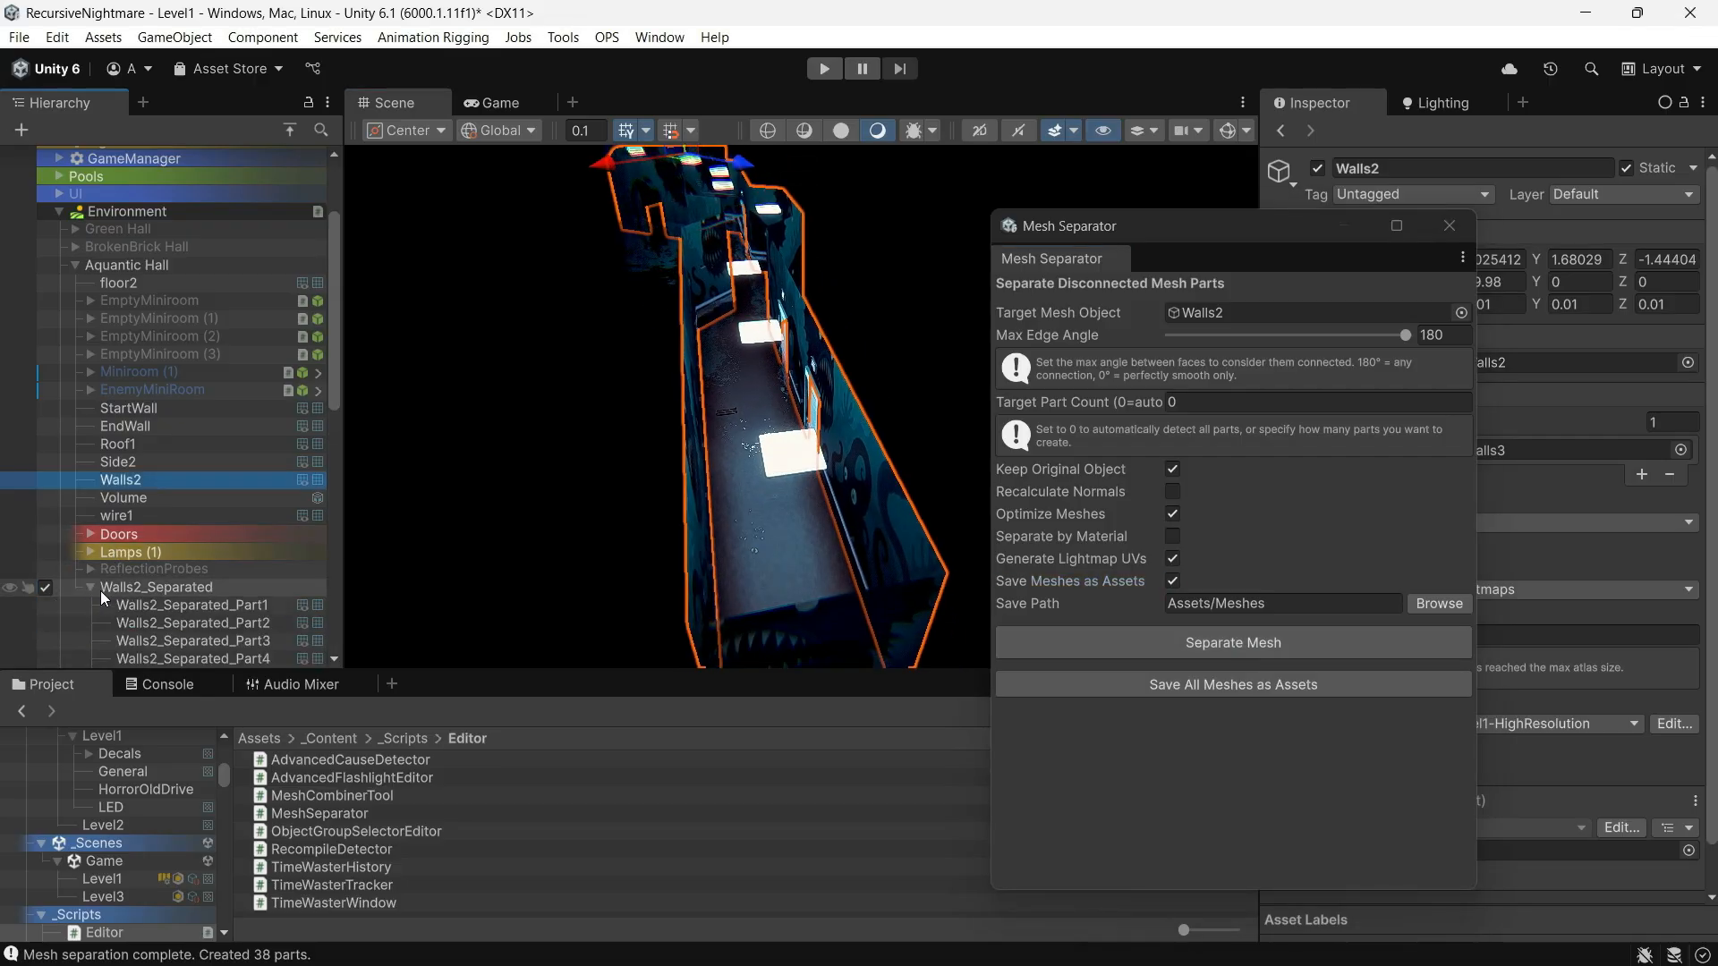
click(193, 336)
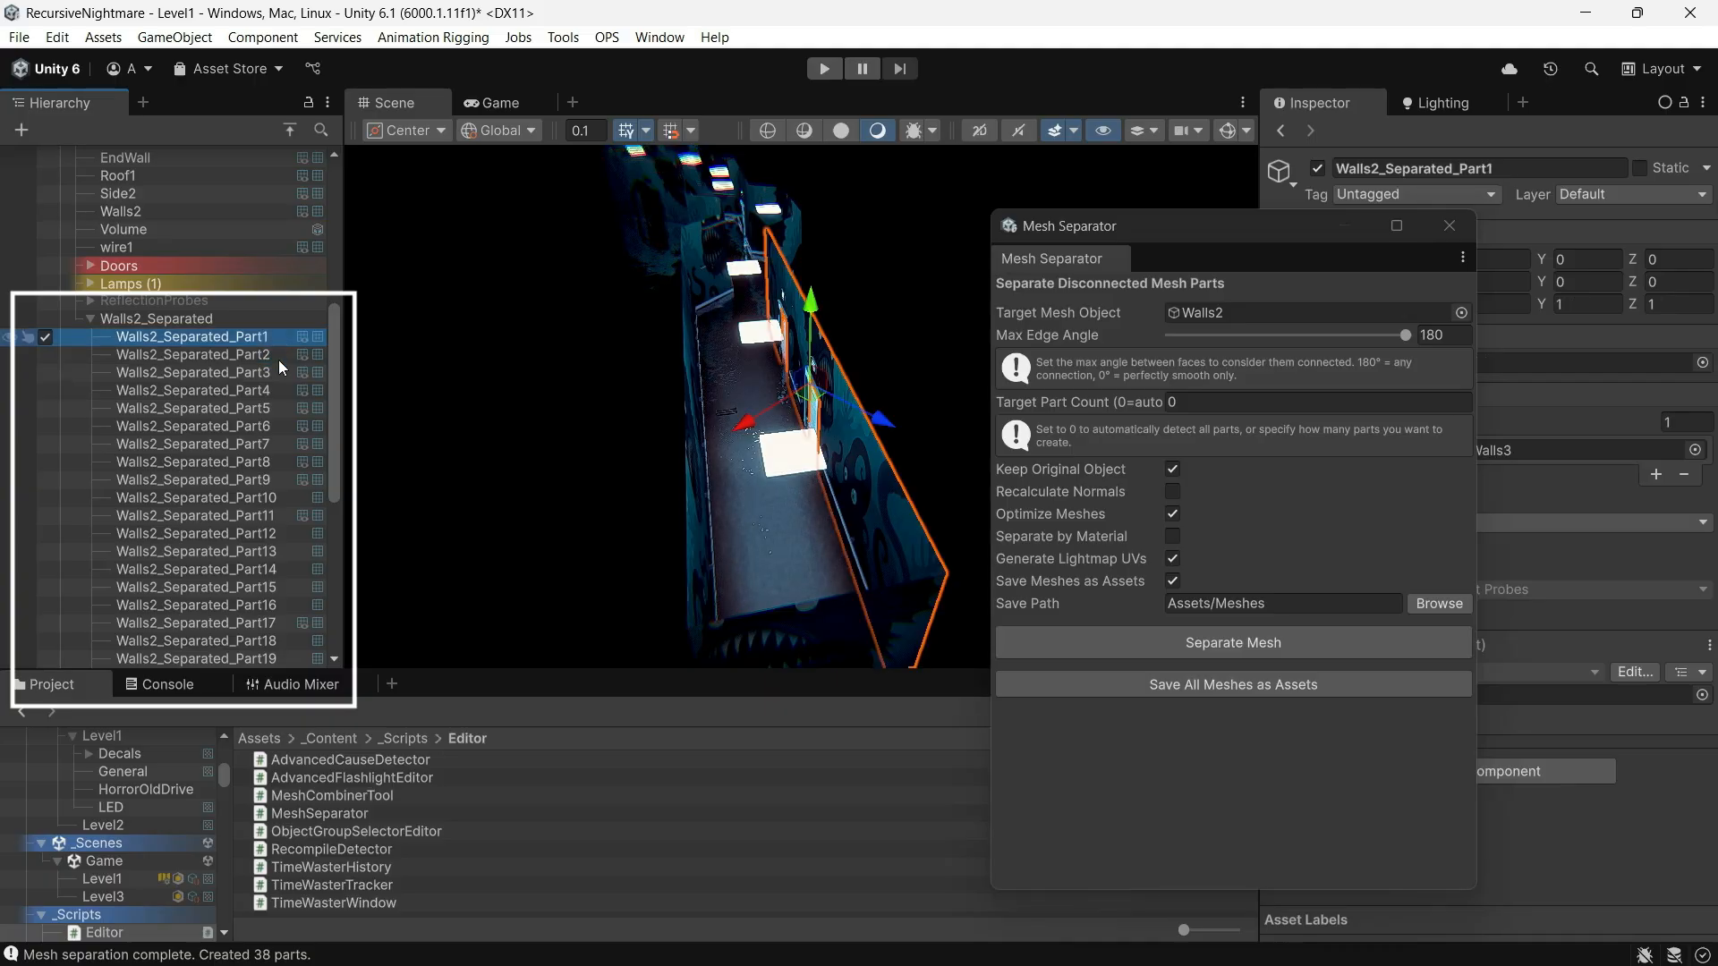
click(193, 408)
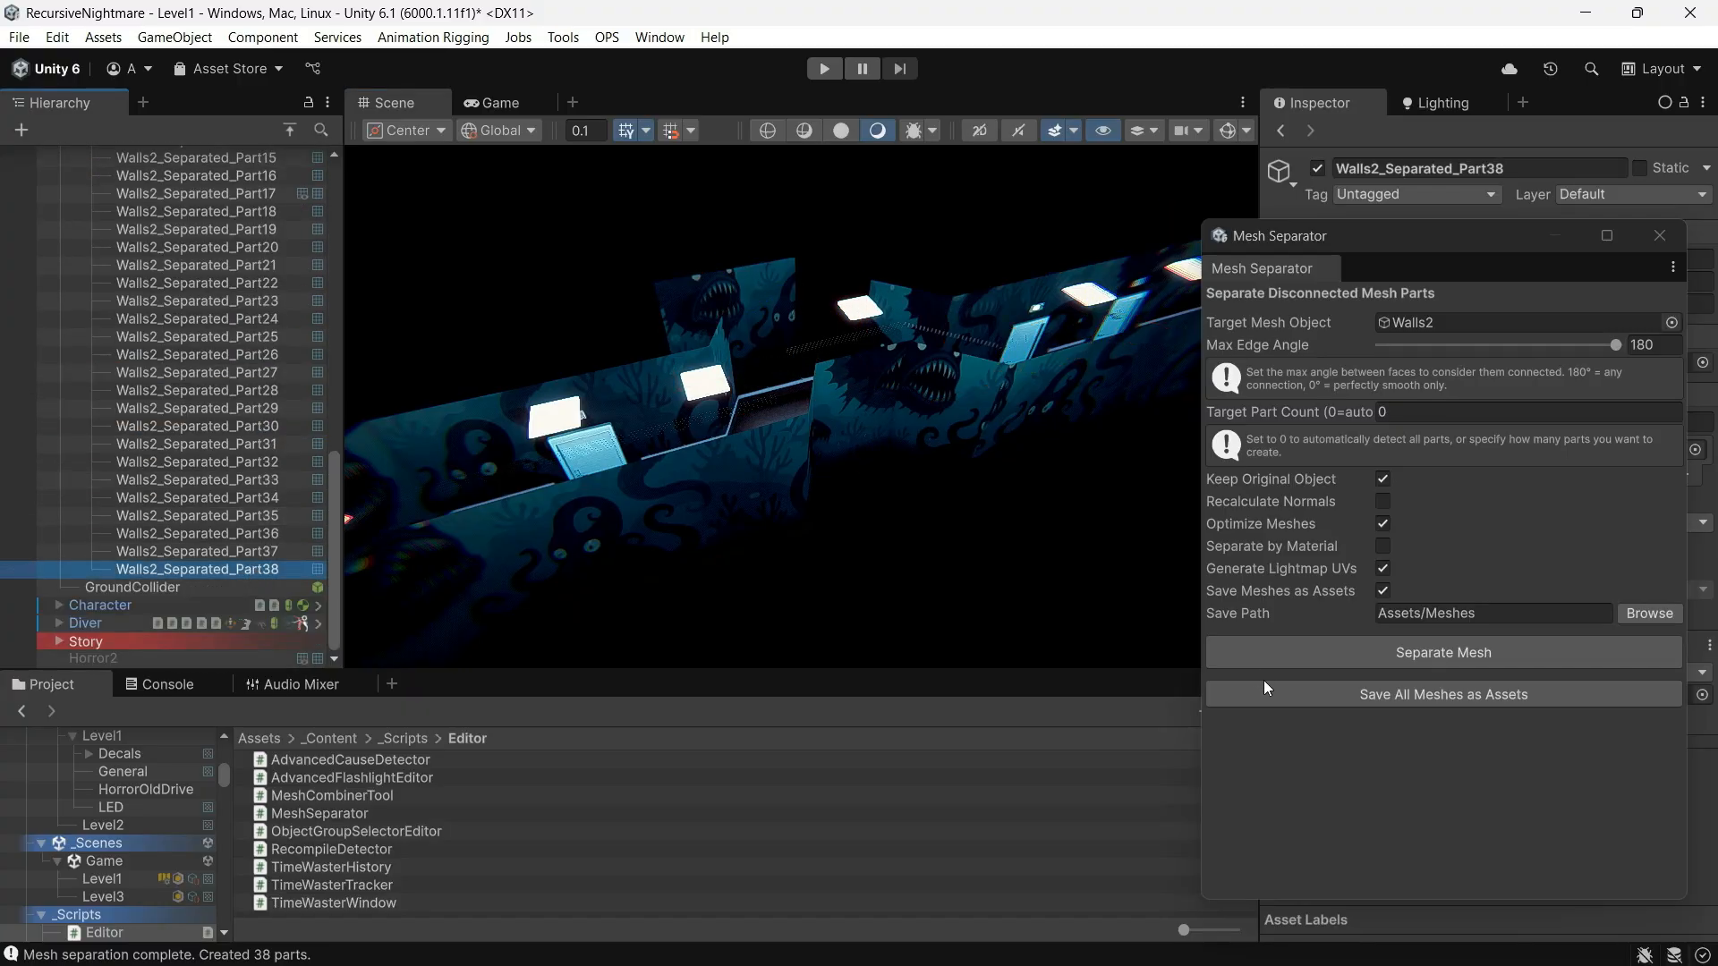
Save all separated part meshes as assets and check one in Assets/Meshes
click(1440, 694)
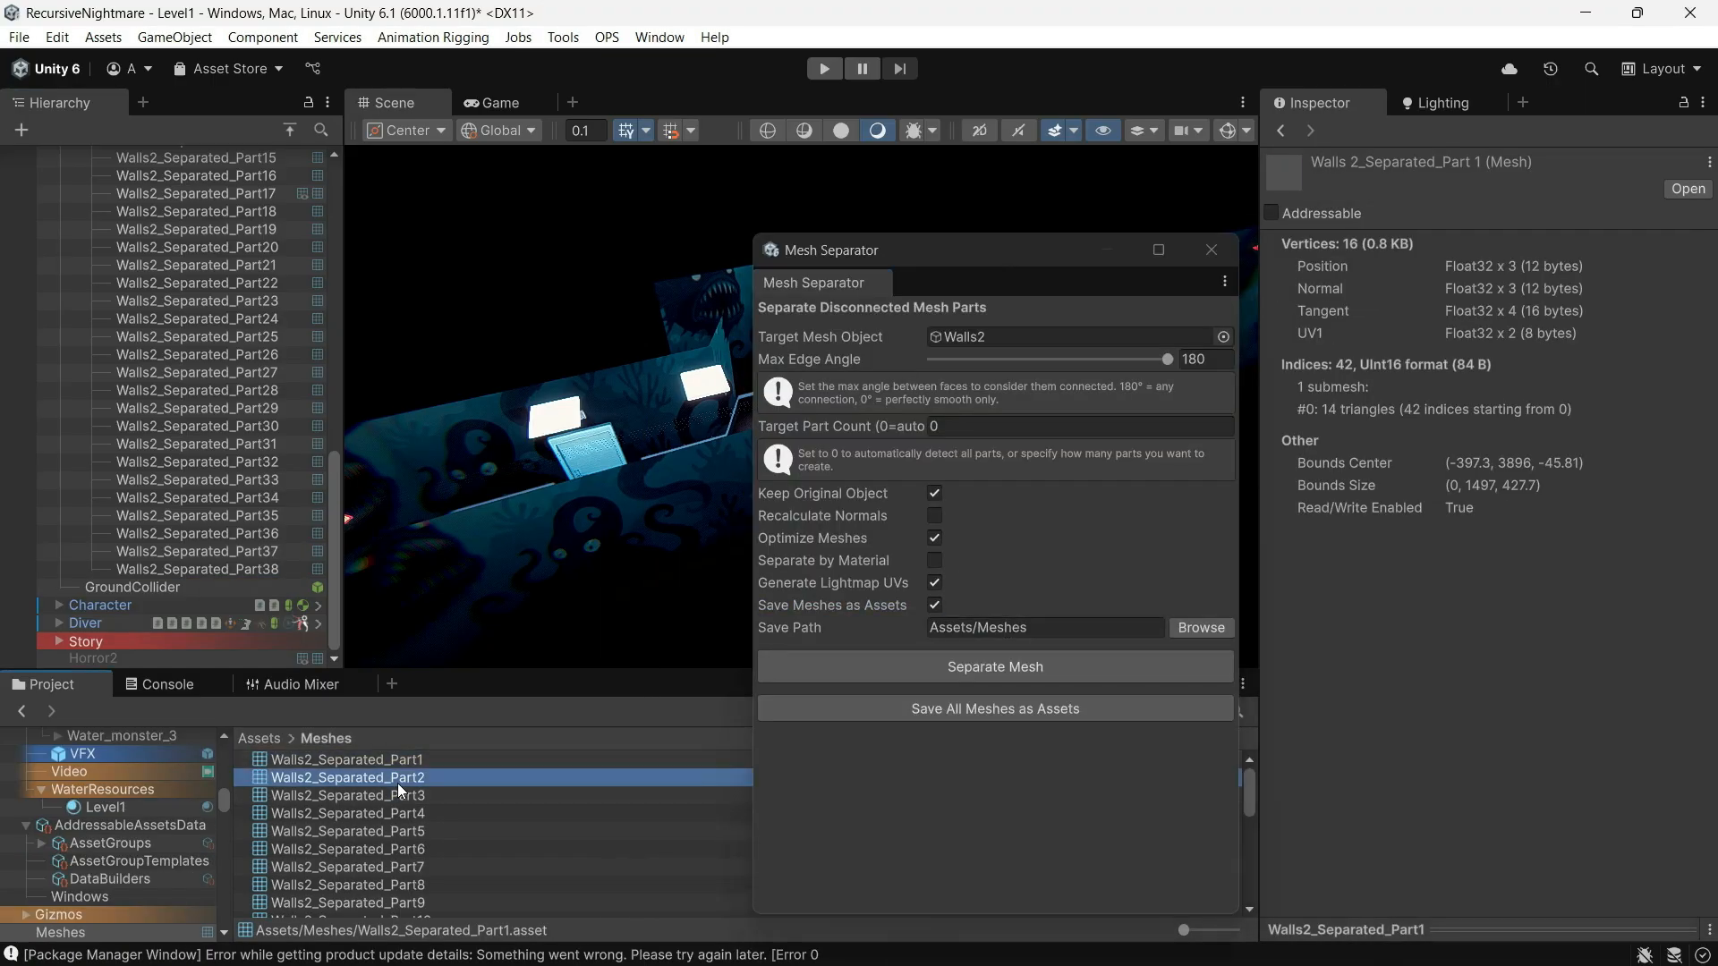
click(349, 884)
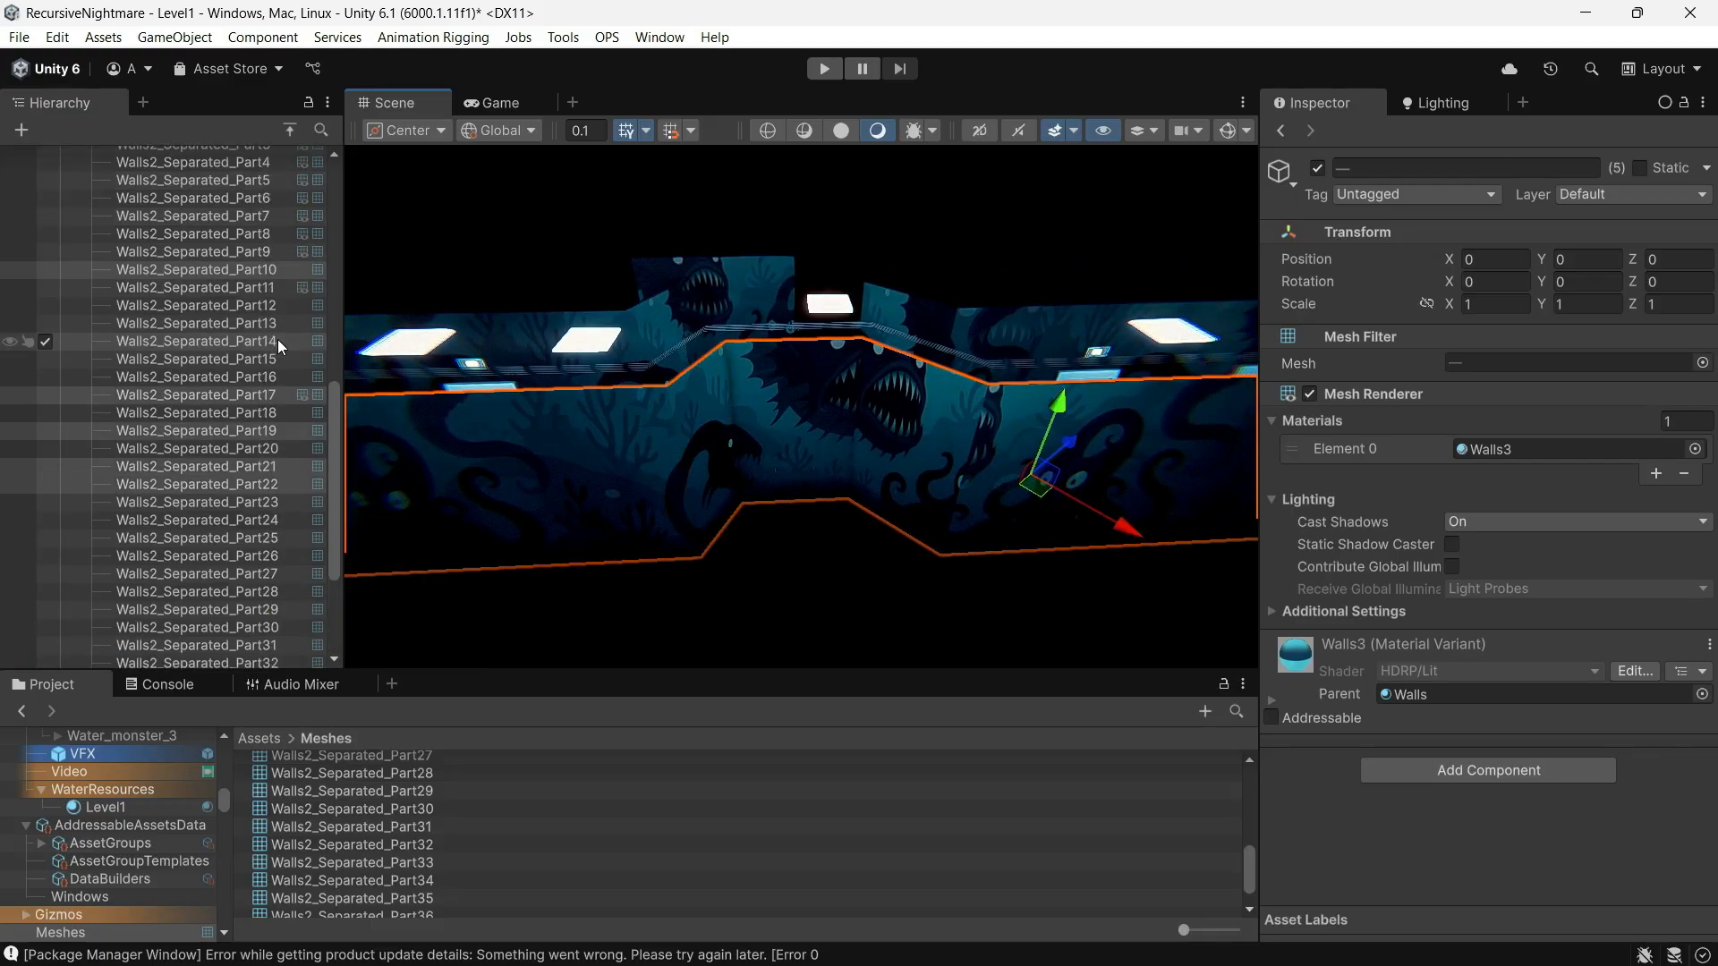
Queue parts 10, 17, 19, 21 and 22 in Mesh Combiner, keeping originals and saving as asset
click(562, 36)
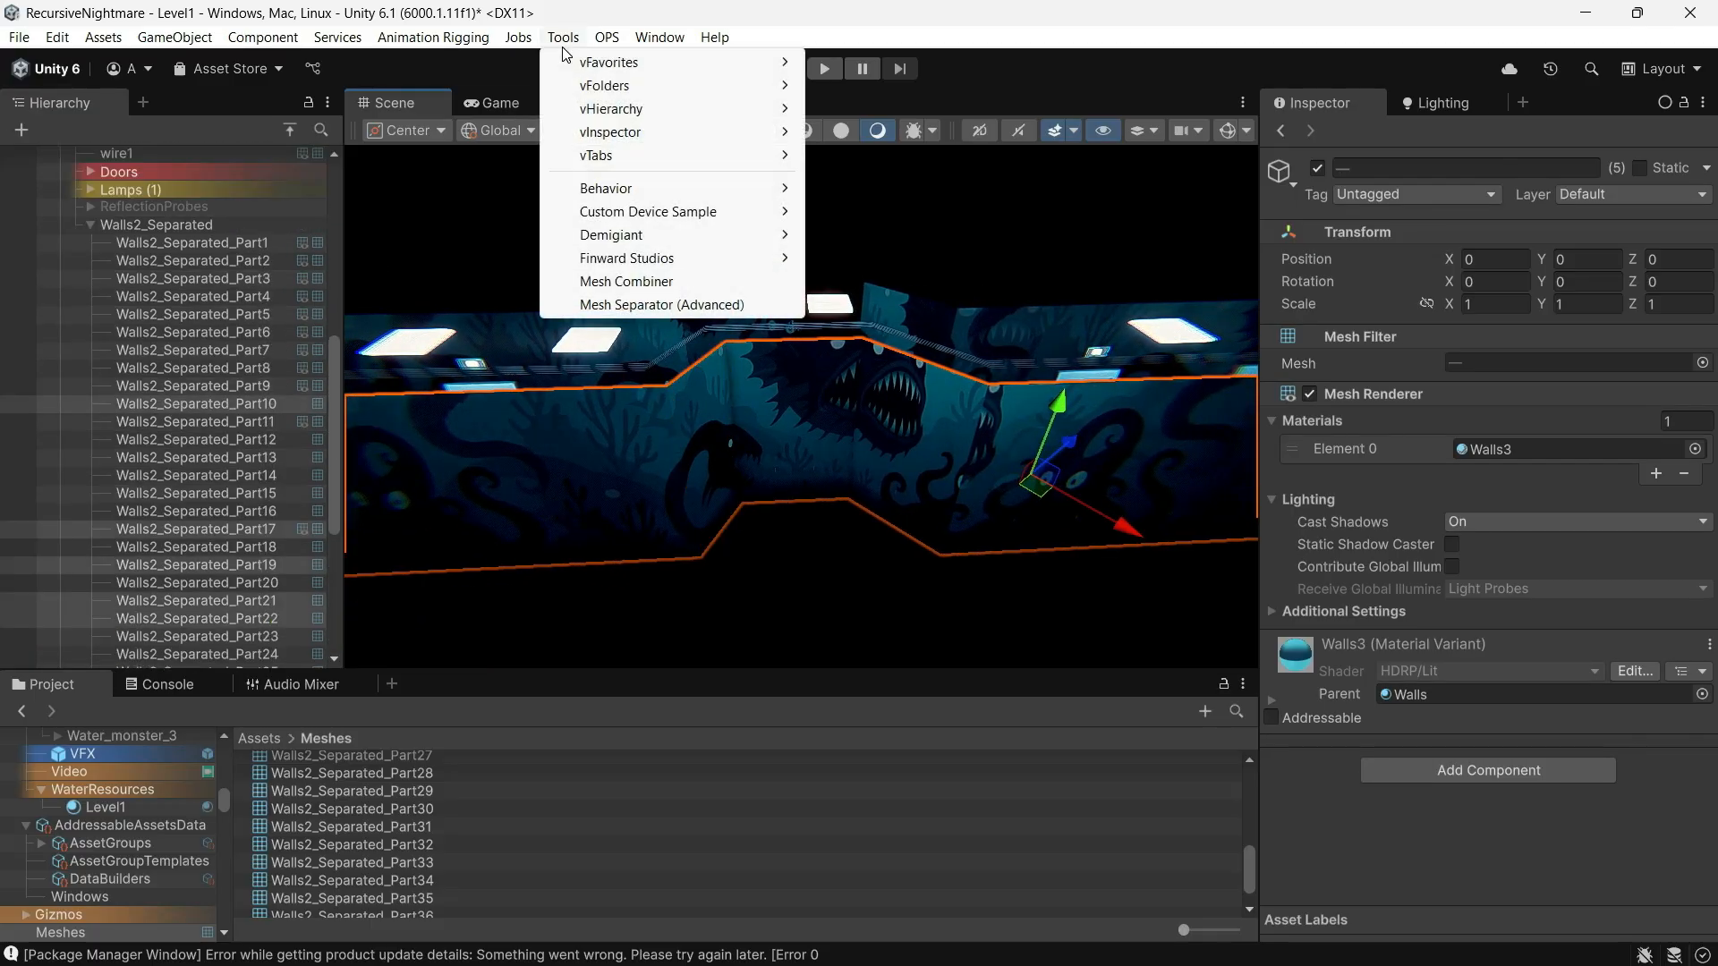
click(626, 281)
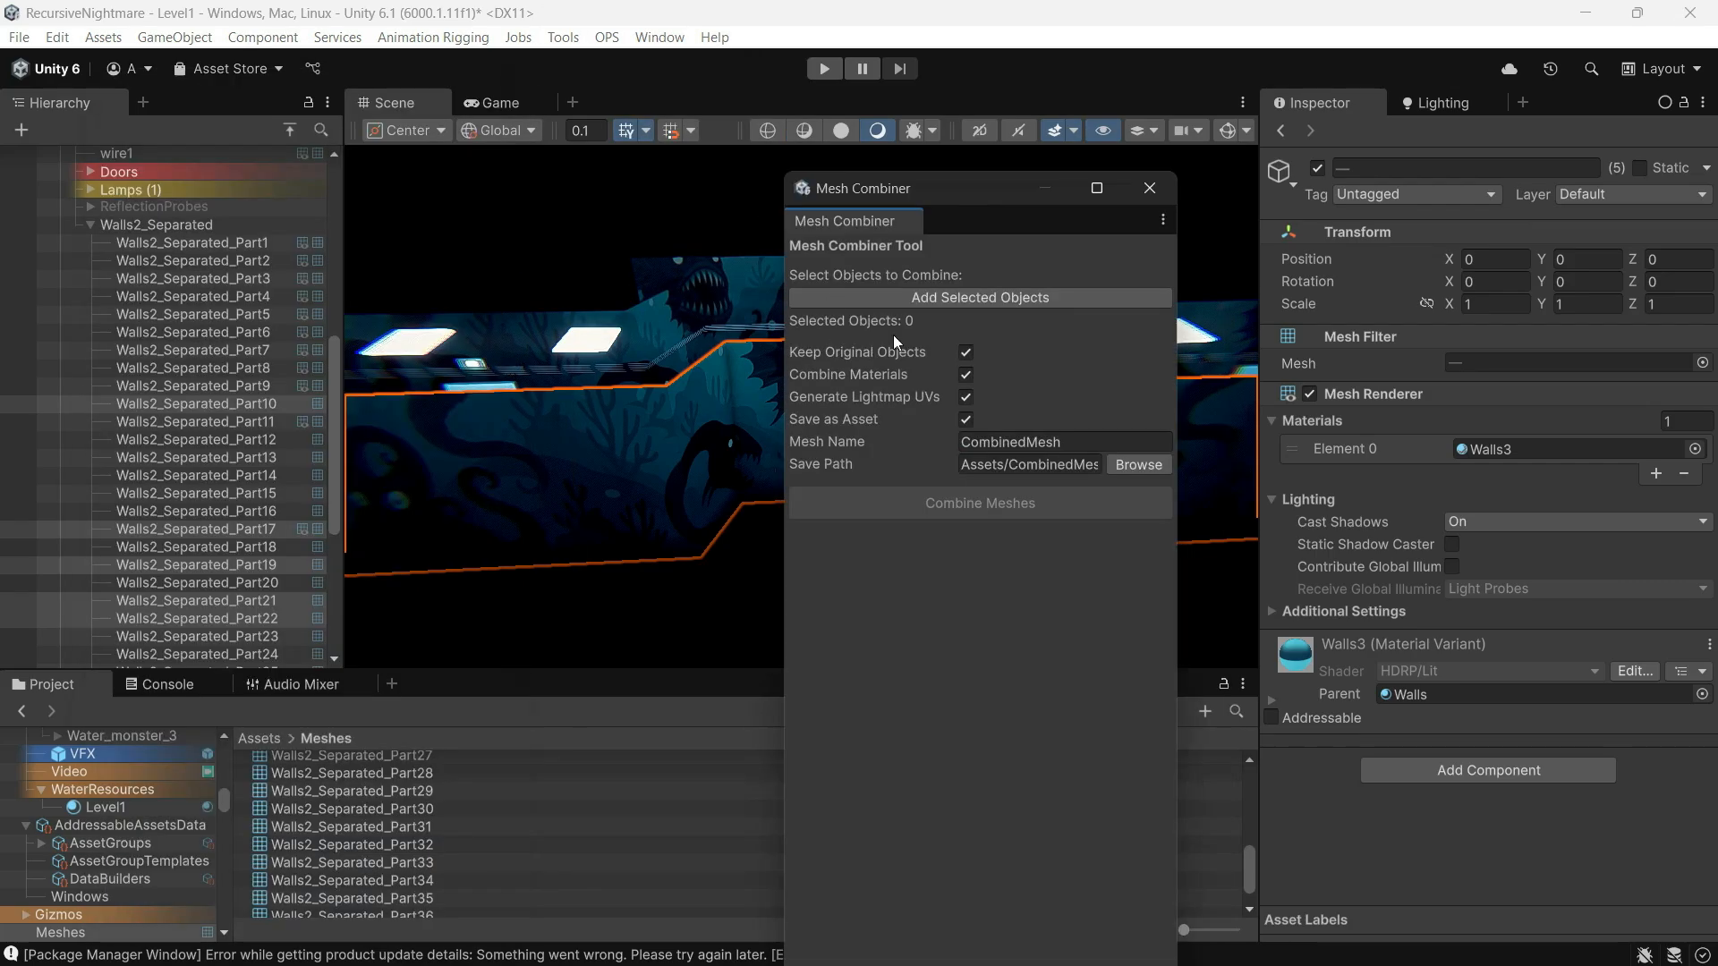
click(979, 297)
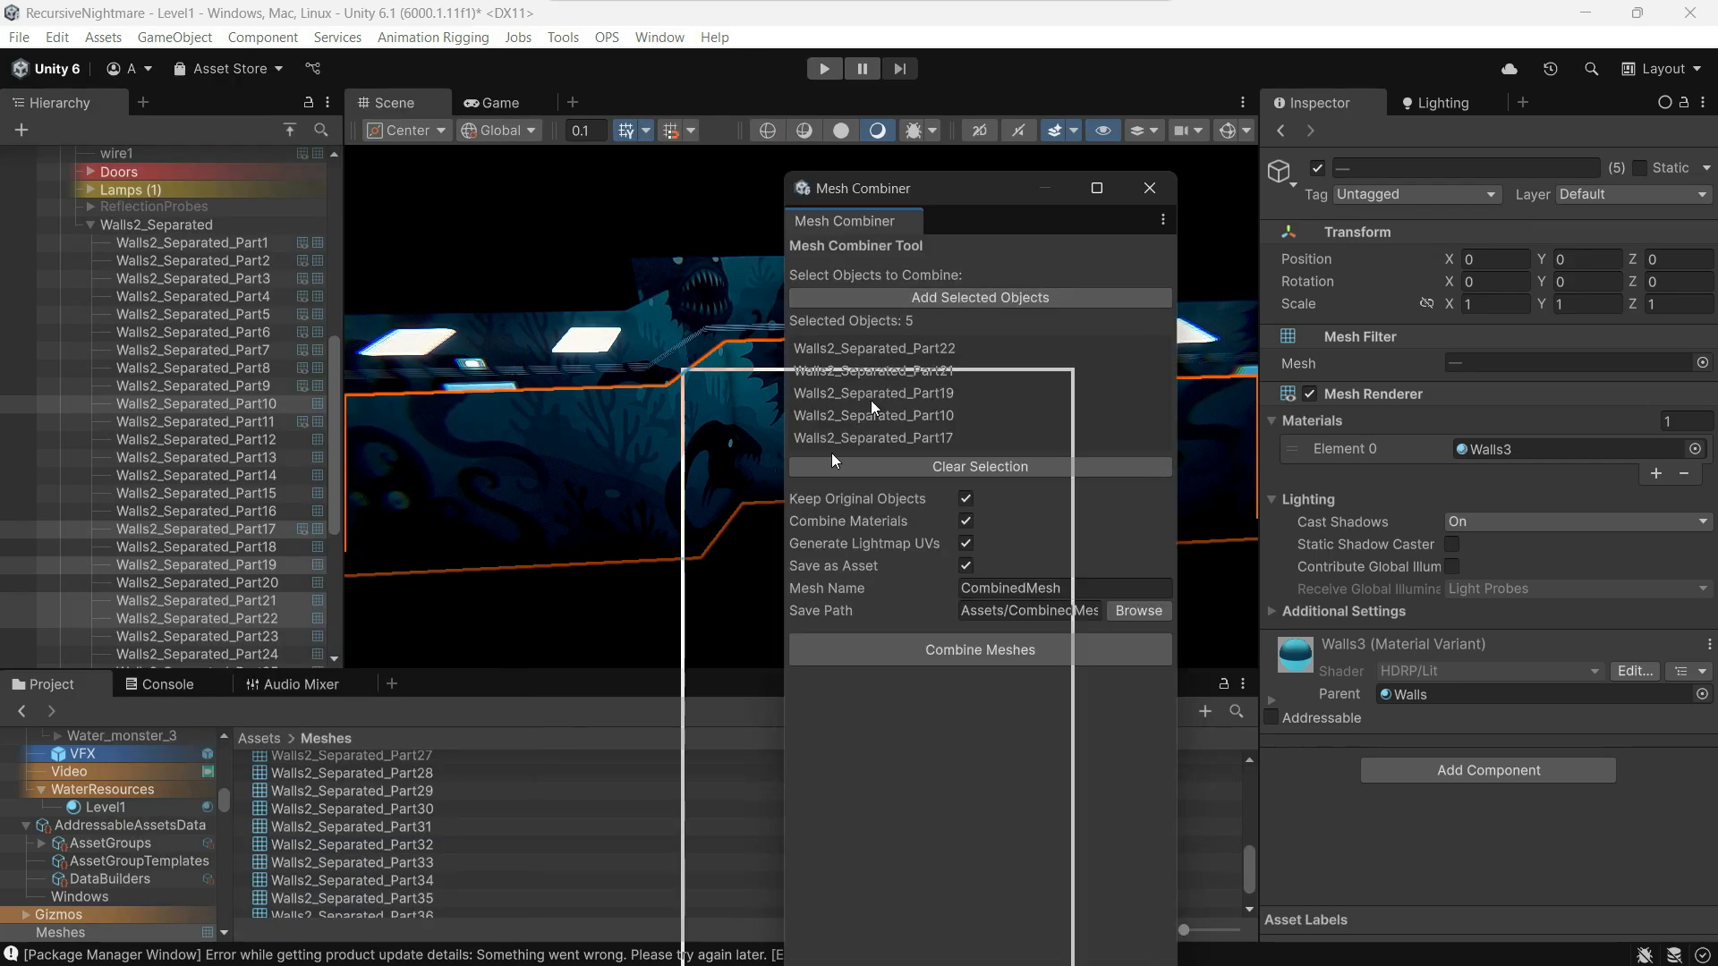
drag(866, 188, 693, 470)
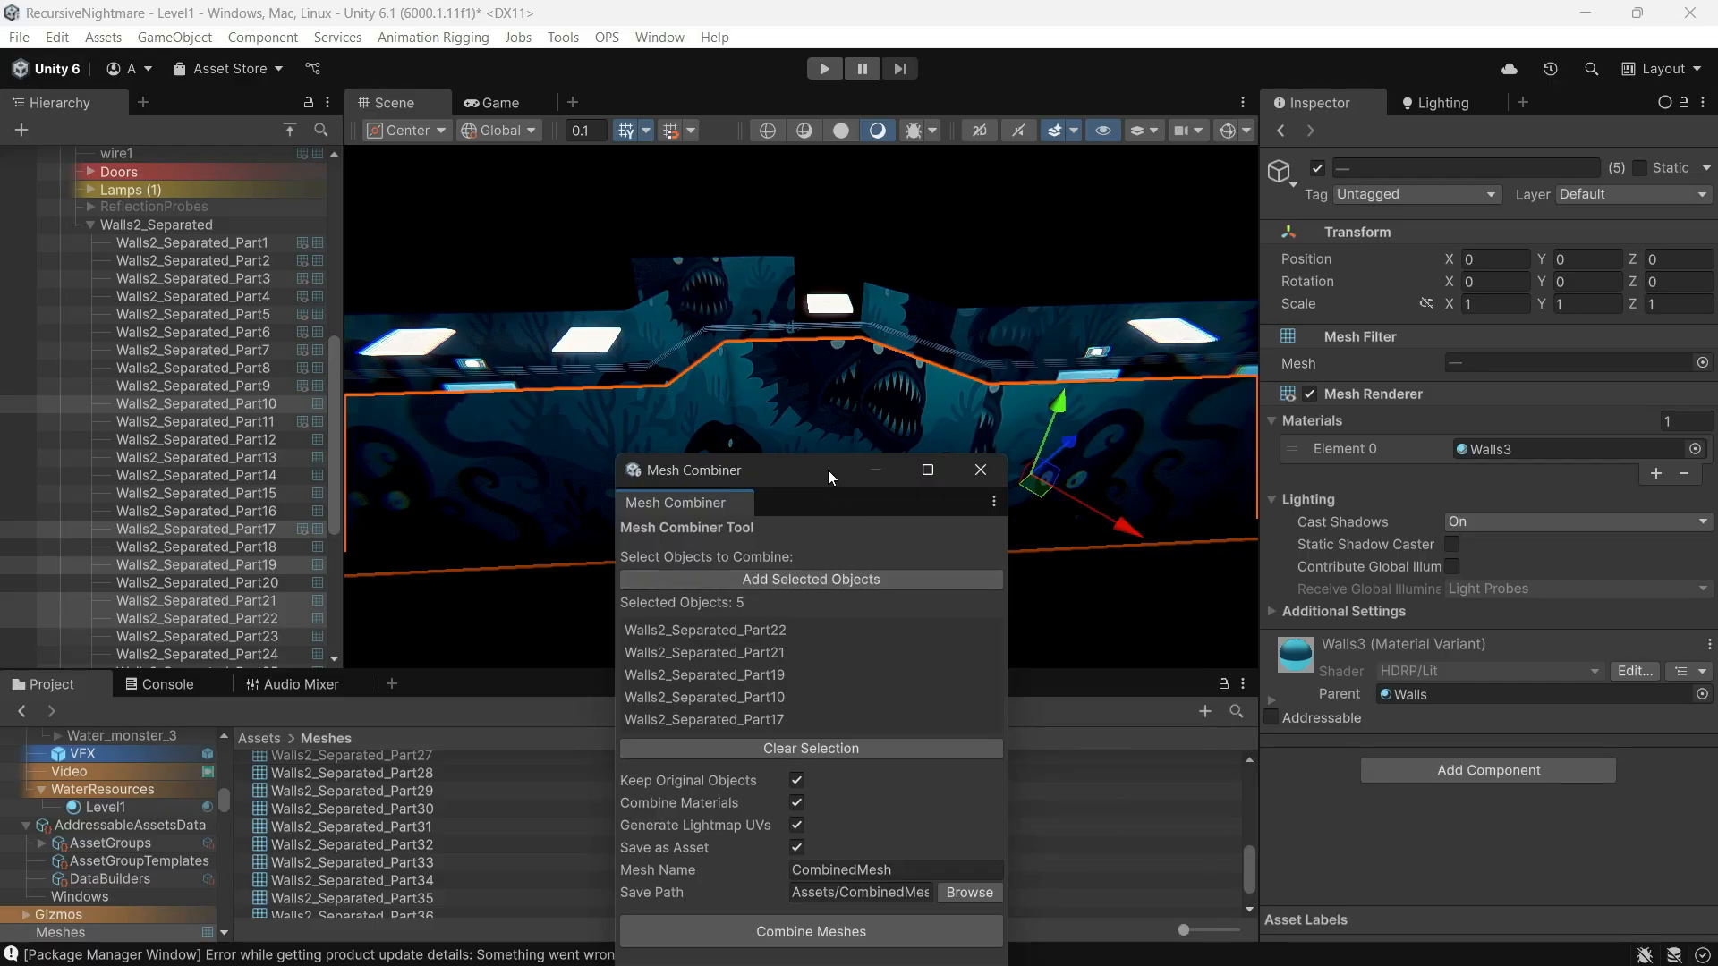
drag(829, 476, 789, 397)
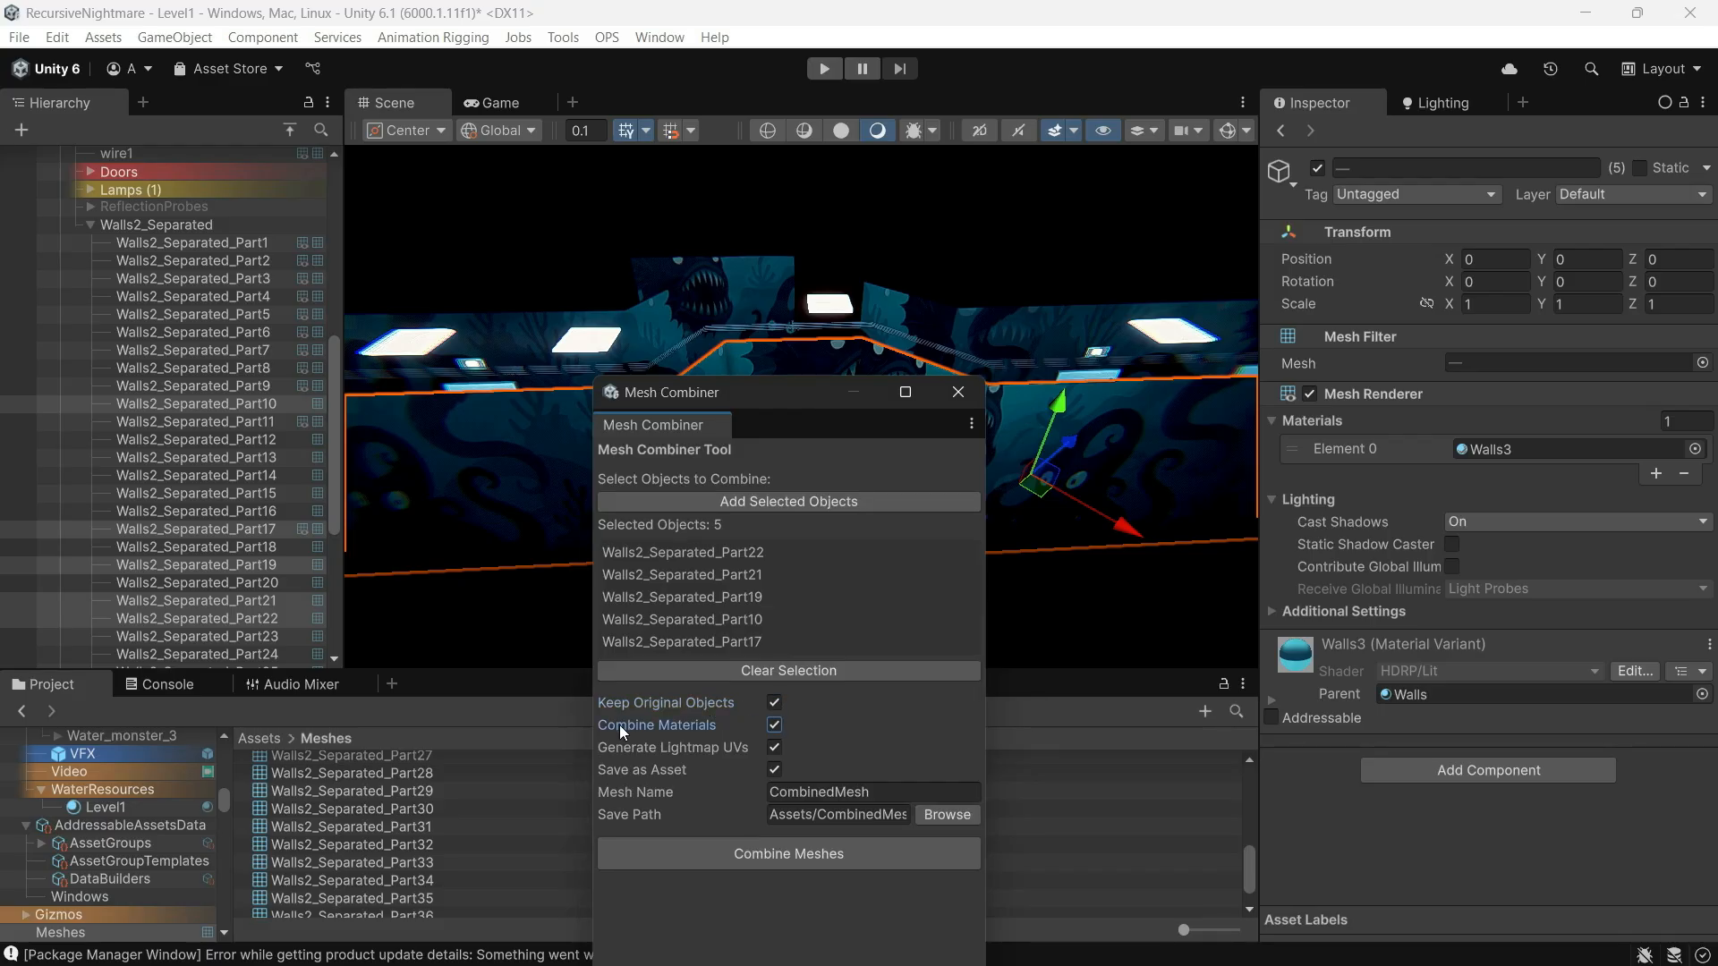
mouse_move(682, 762)
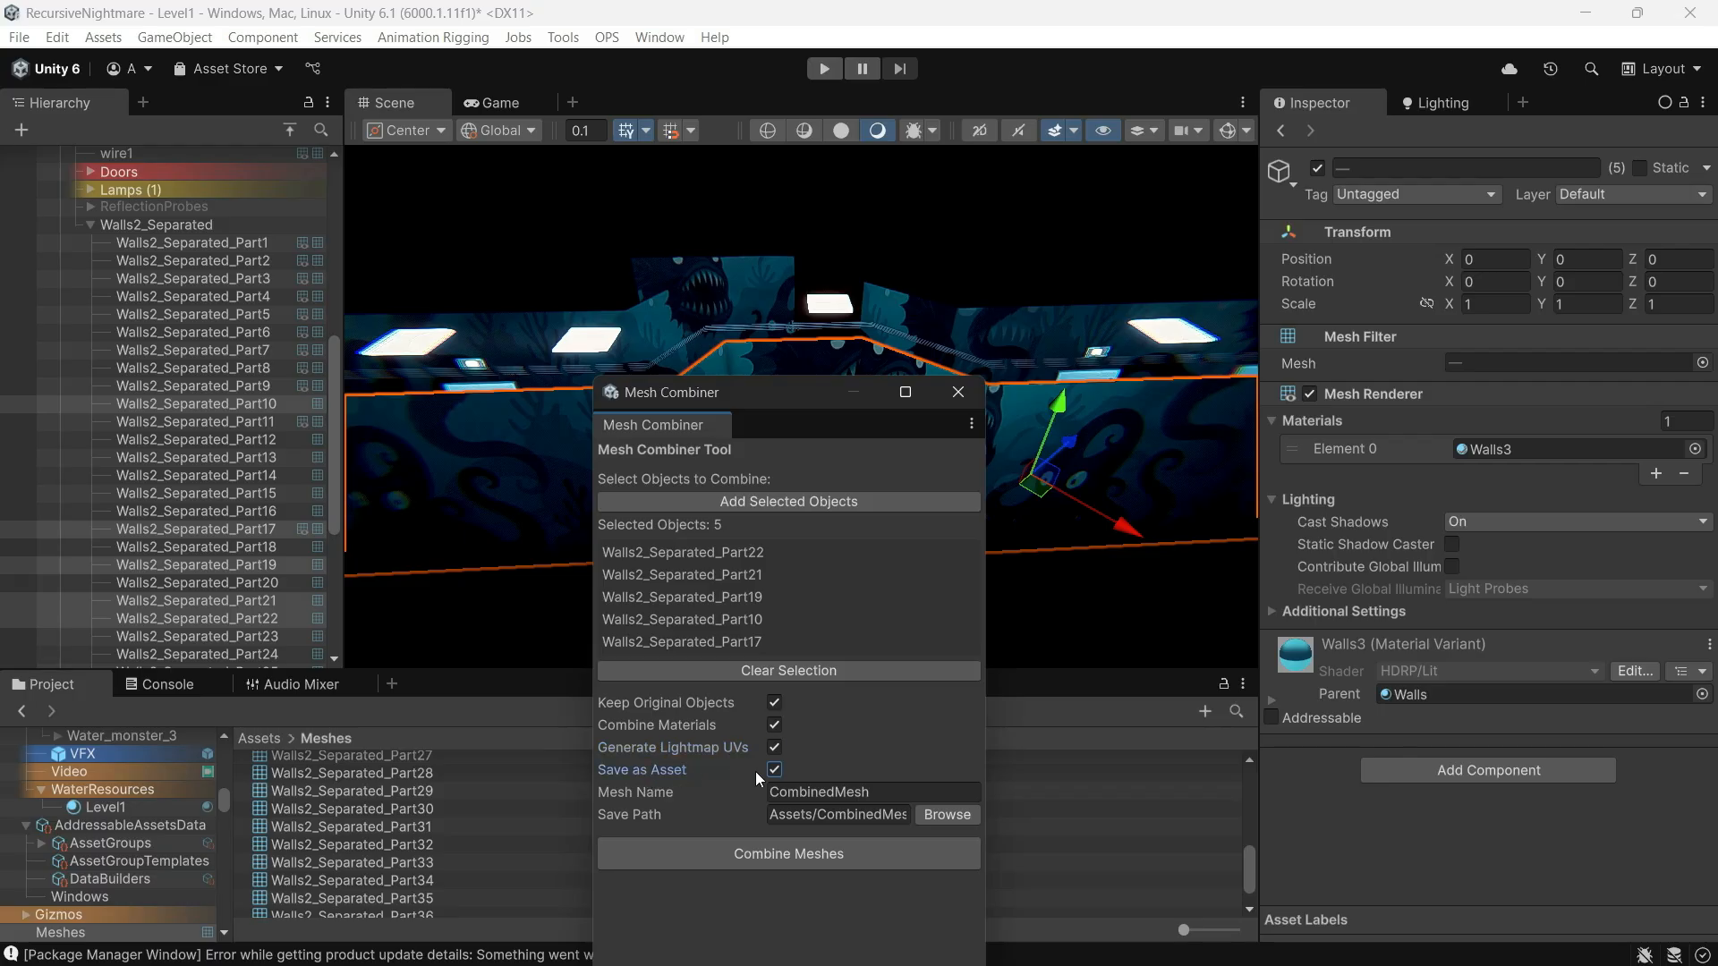
click(837, 814)
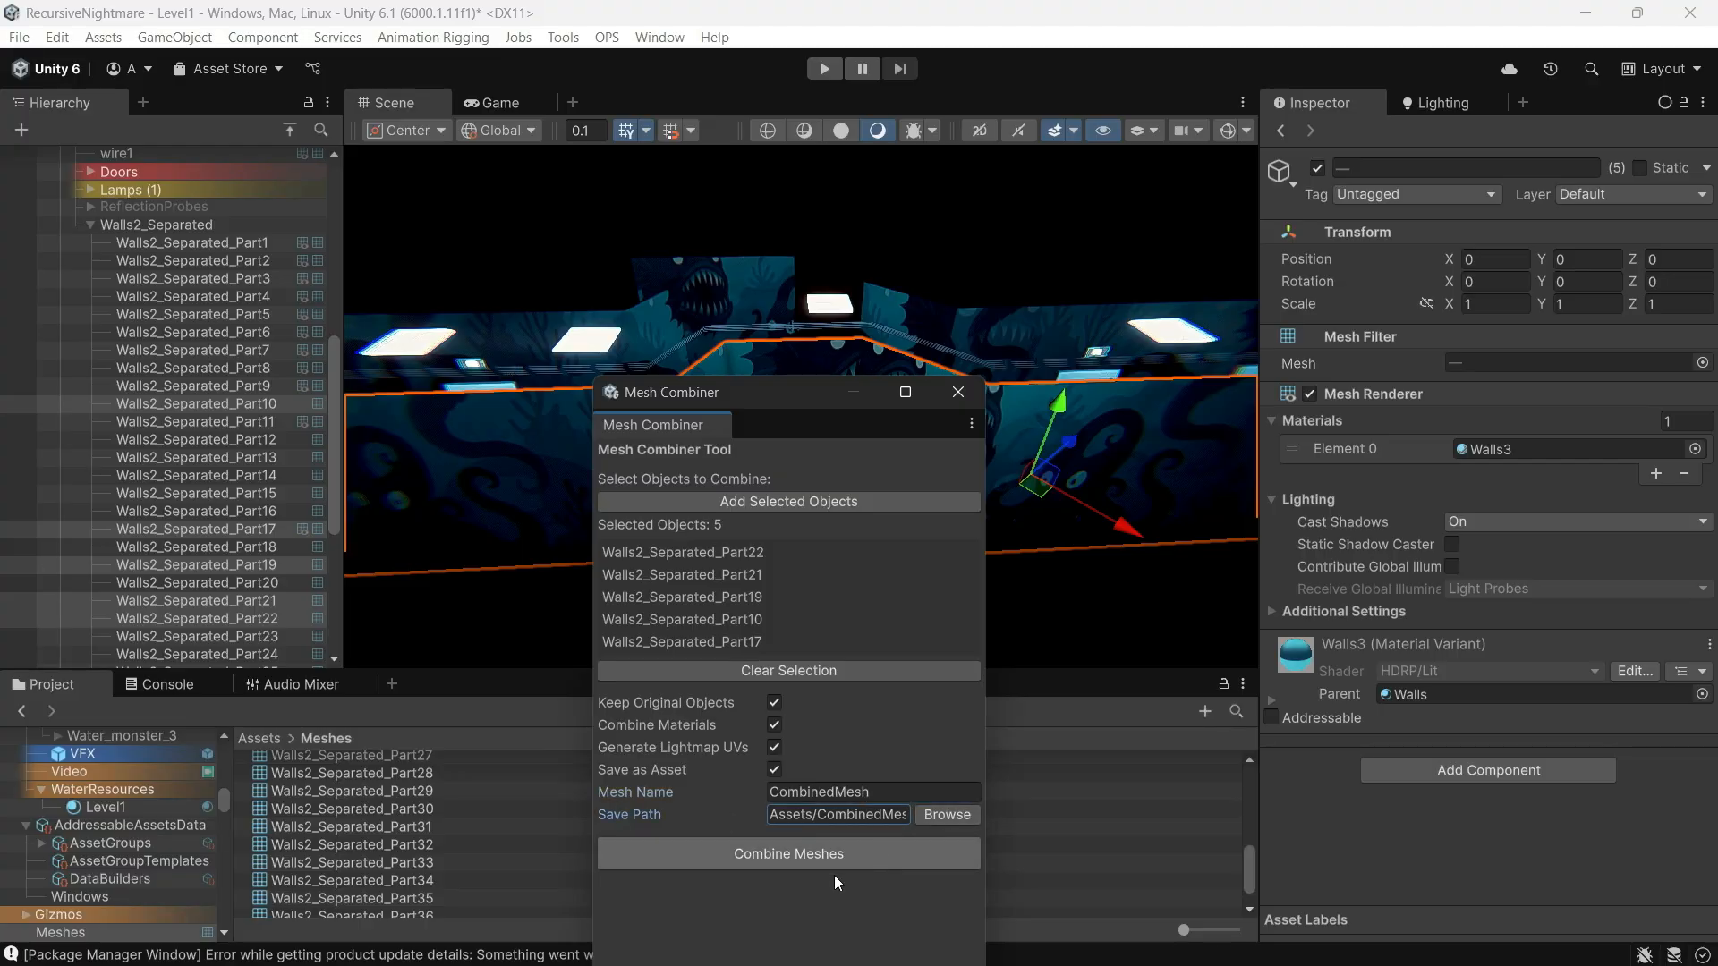
Combine the five parts into a CombinedMesh asset in Assets/CombinedMeshes
click(787, 854)
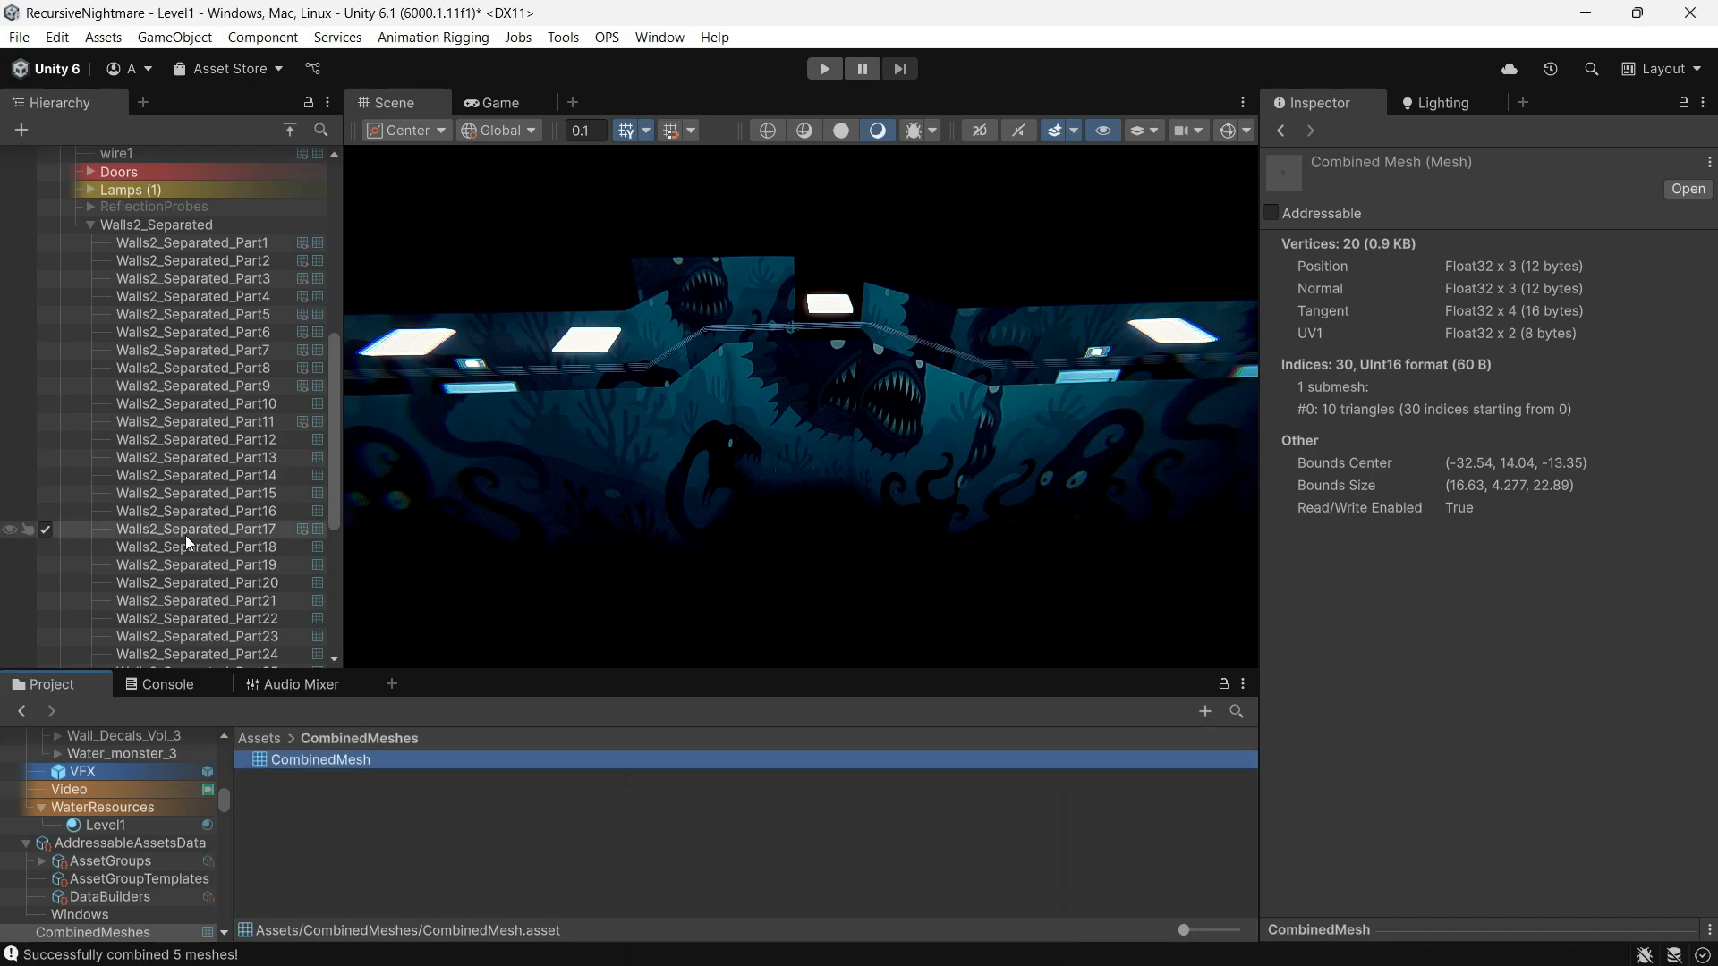
click(137, 658)
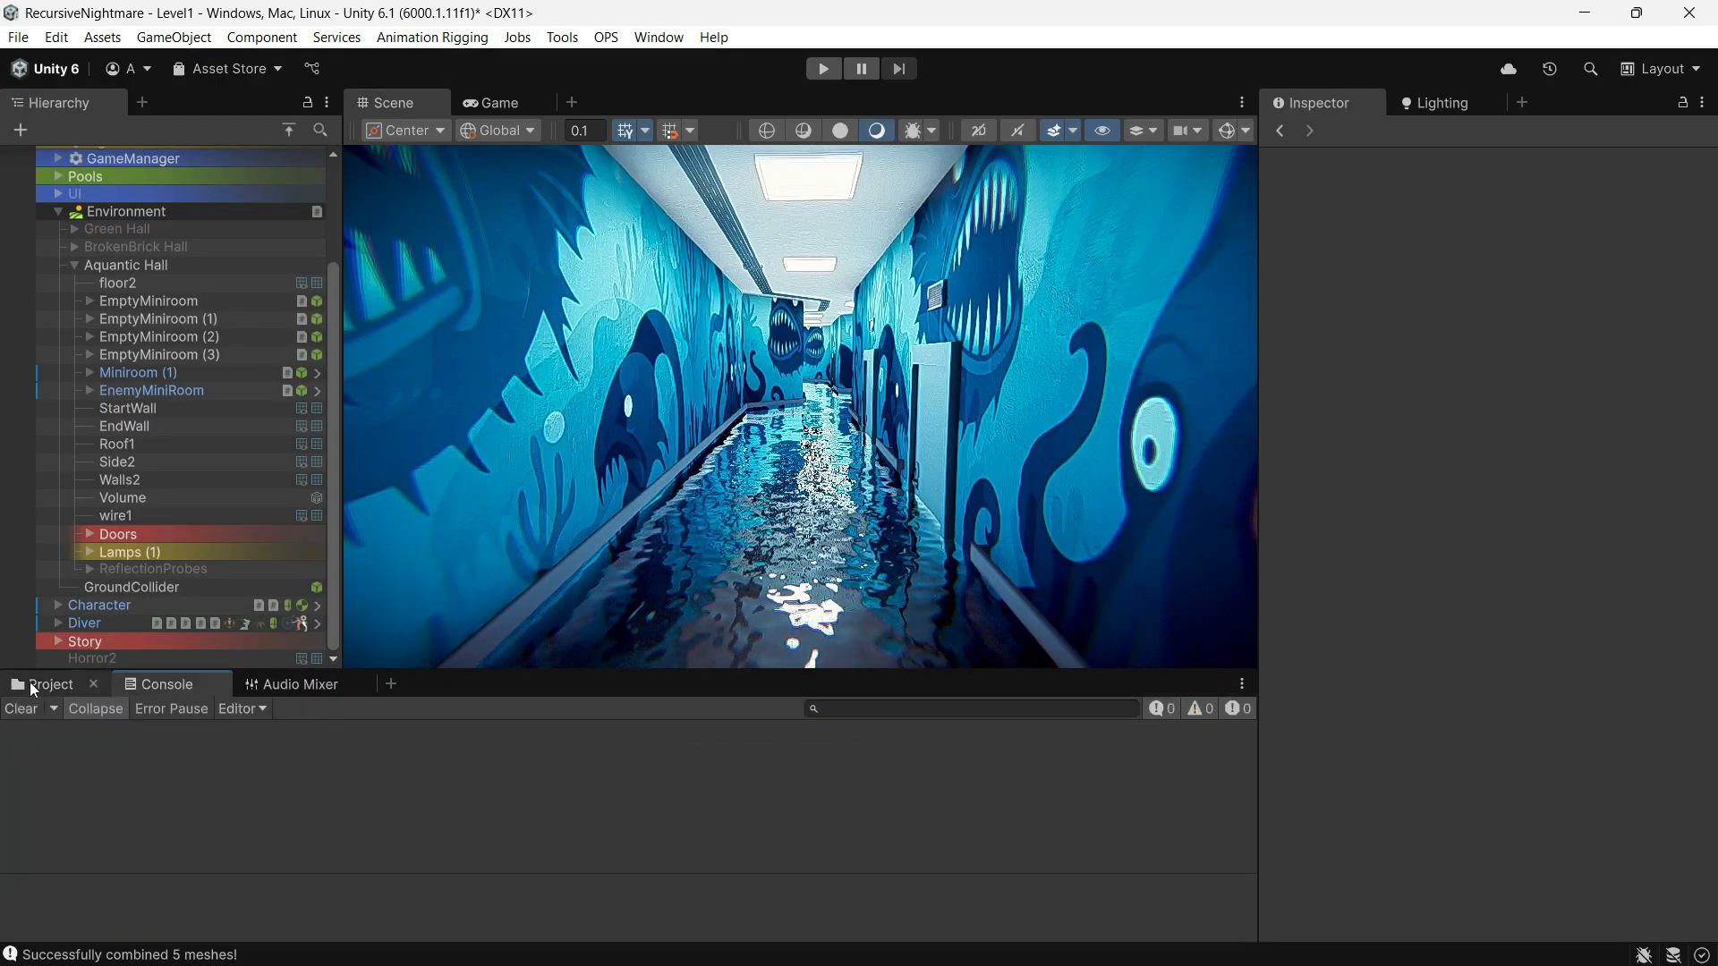
Browse to _Scripts/Editor showing the MeshSeparator and MeshCombinerTool scripts
click(50, 684)
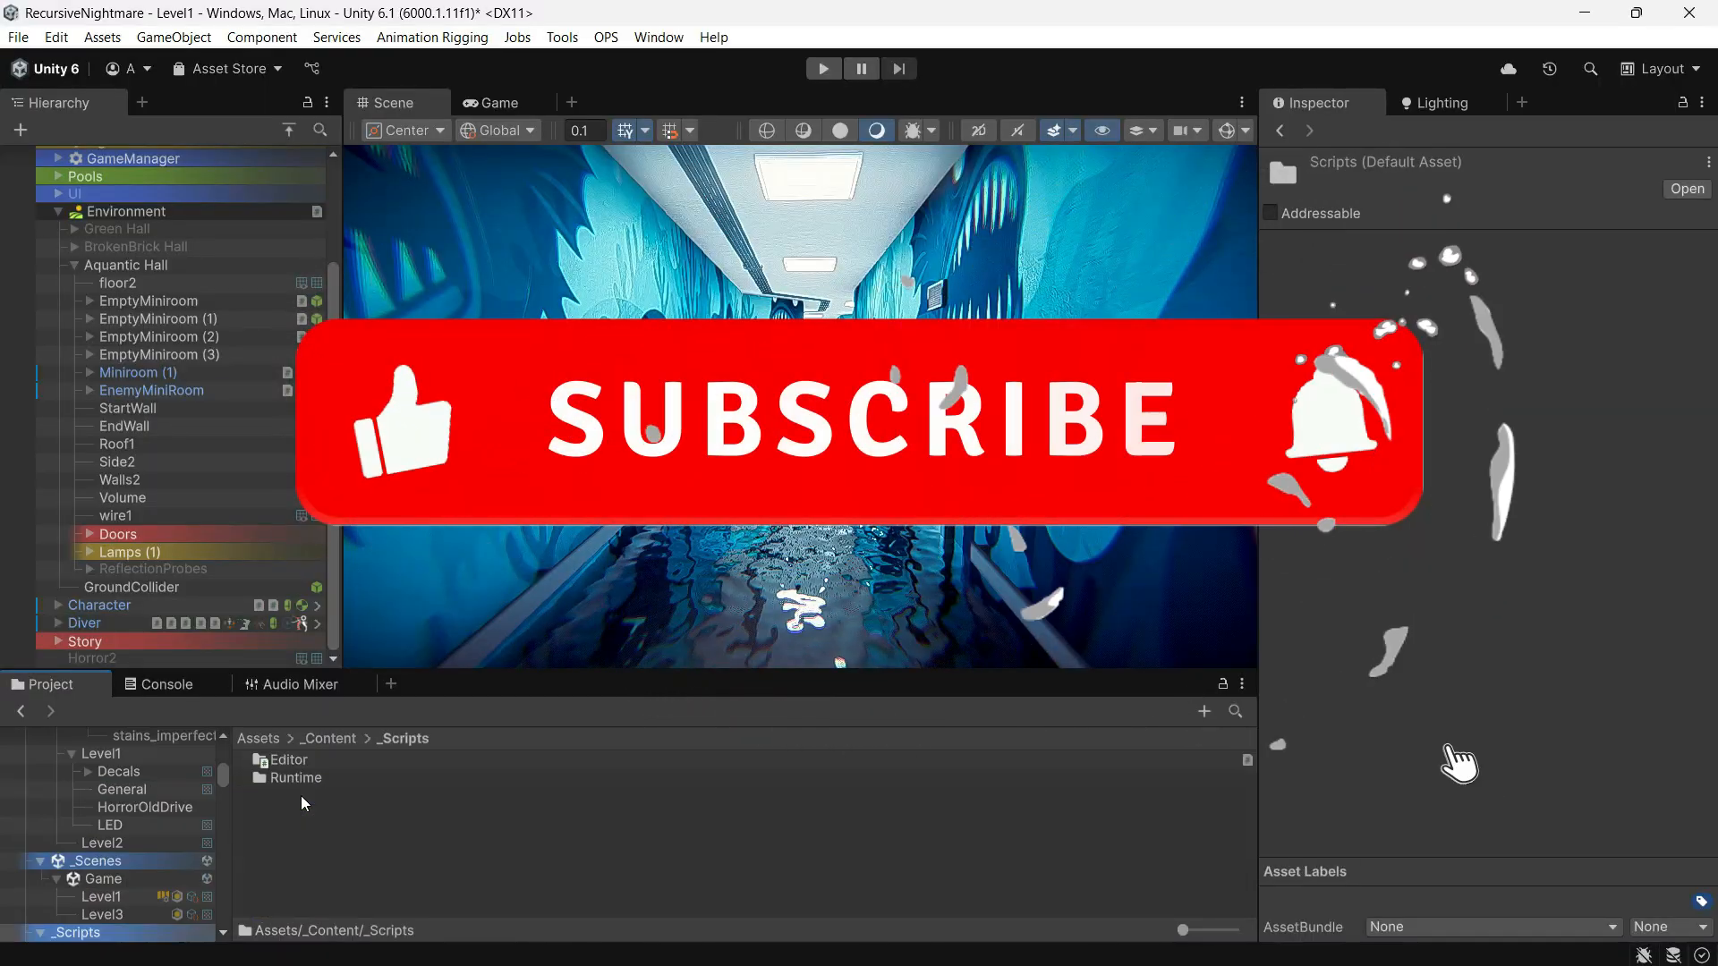
double_click(290, 759)
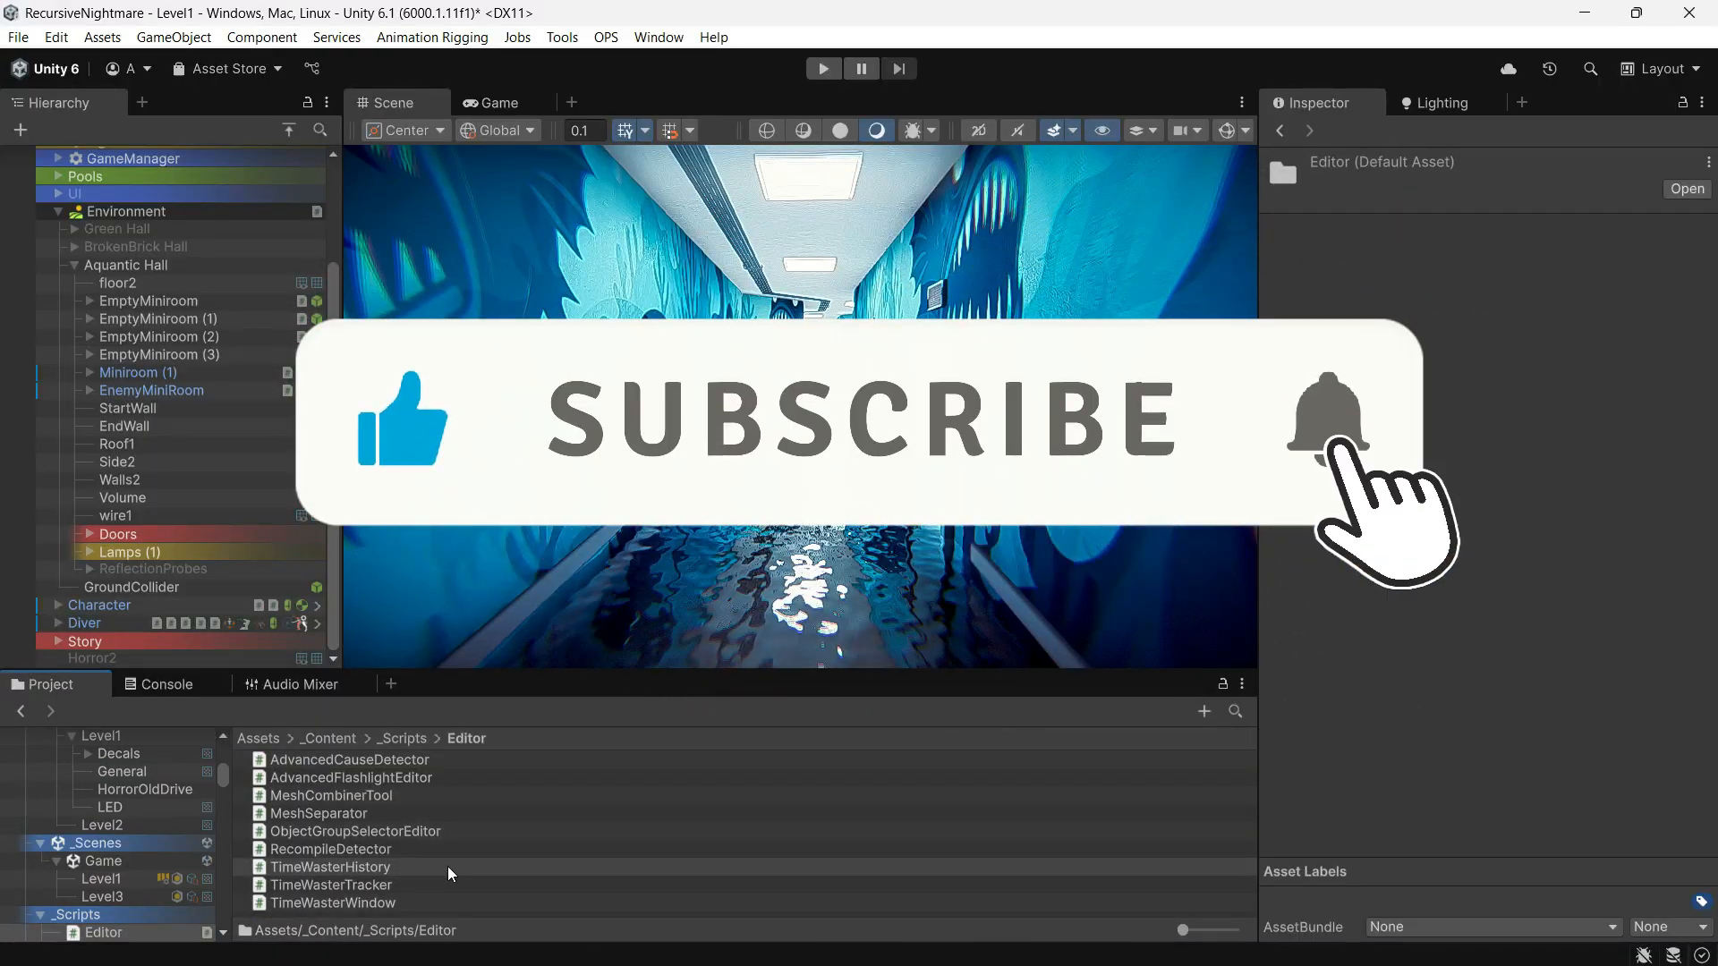